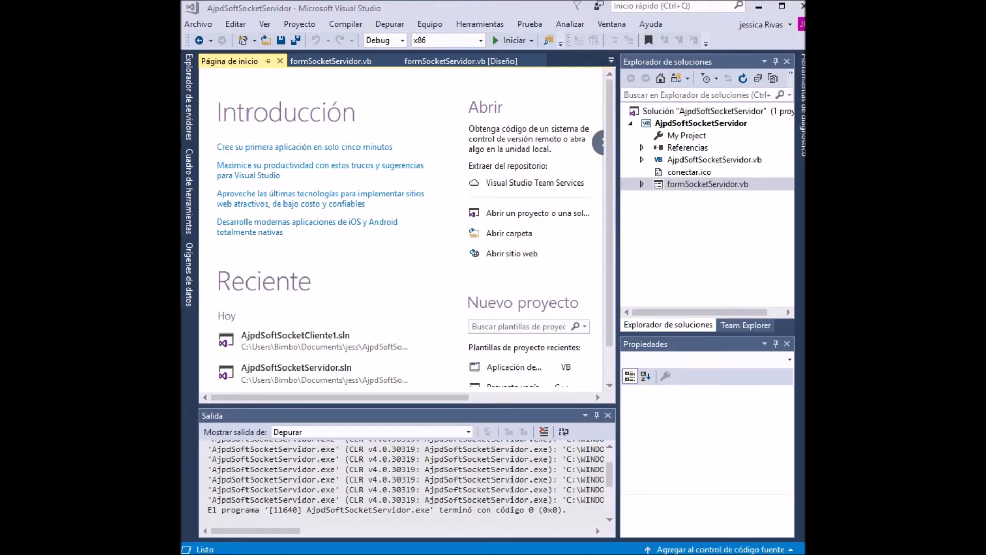
# Start a new project from the Archivo menu to reach the Nuevo proyecto dialog
pyautogui.click(197, 24)
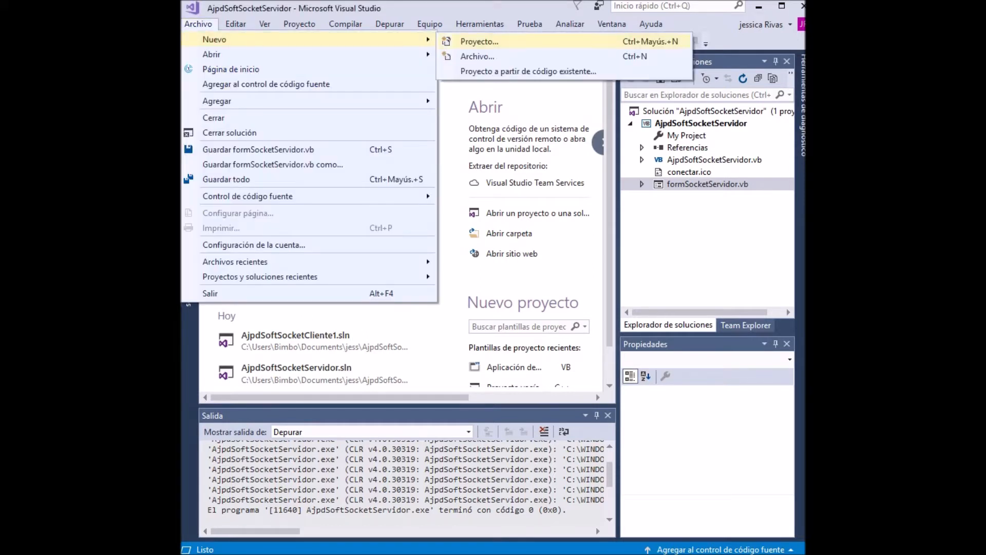
pyautogui.click(478, 41)
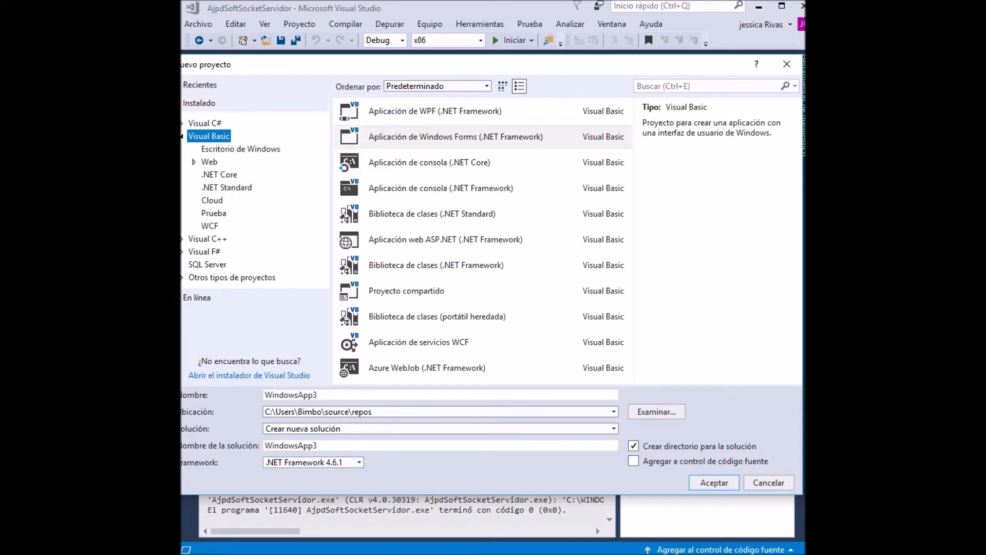
# Create a Windows Forms (.NET Framework) Visual Basic project named cliente
pyautogui.click(456, 137)
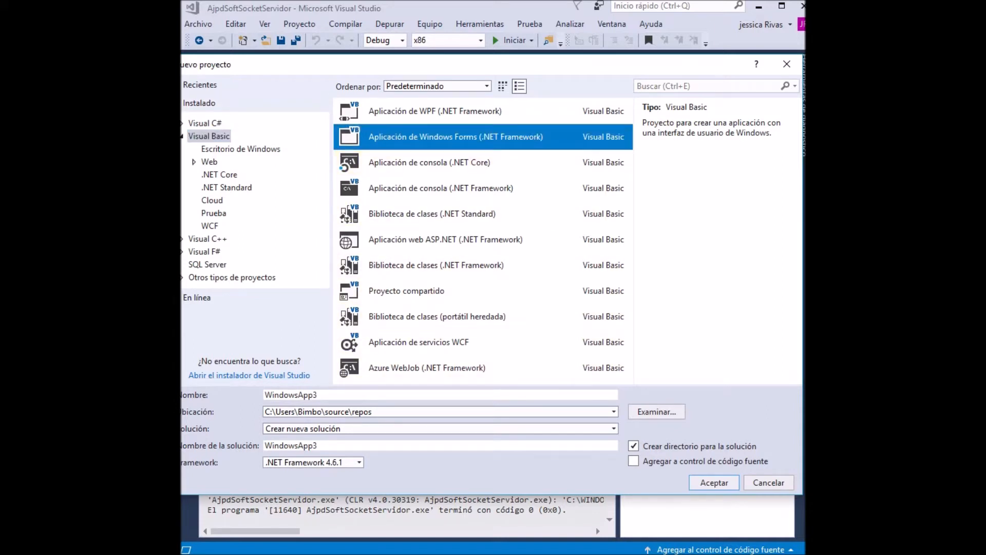
pyautogui.click(439, 395)
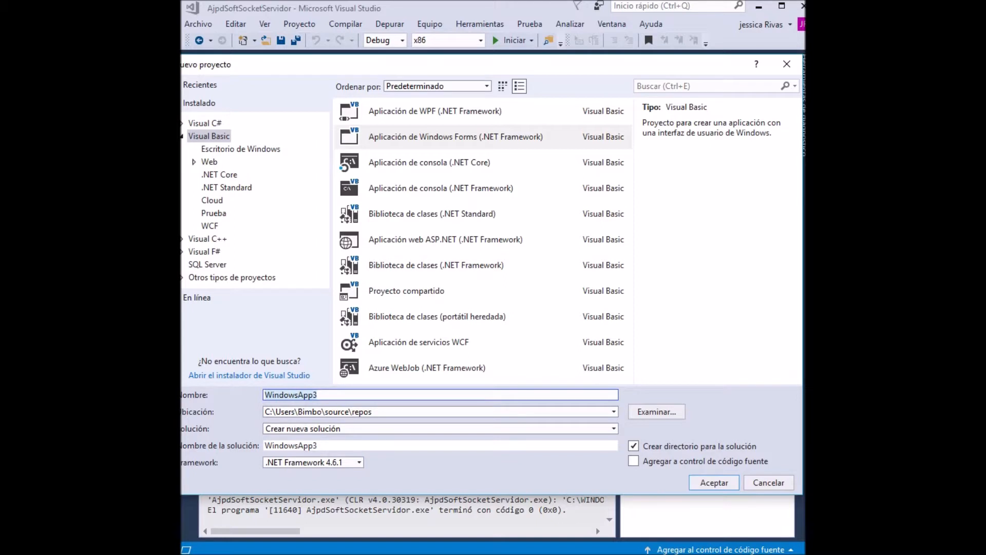
pyautogui.write('clientes')
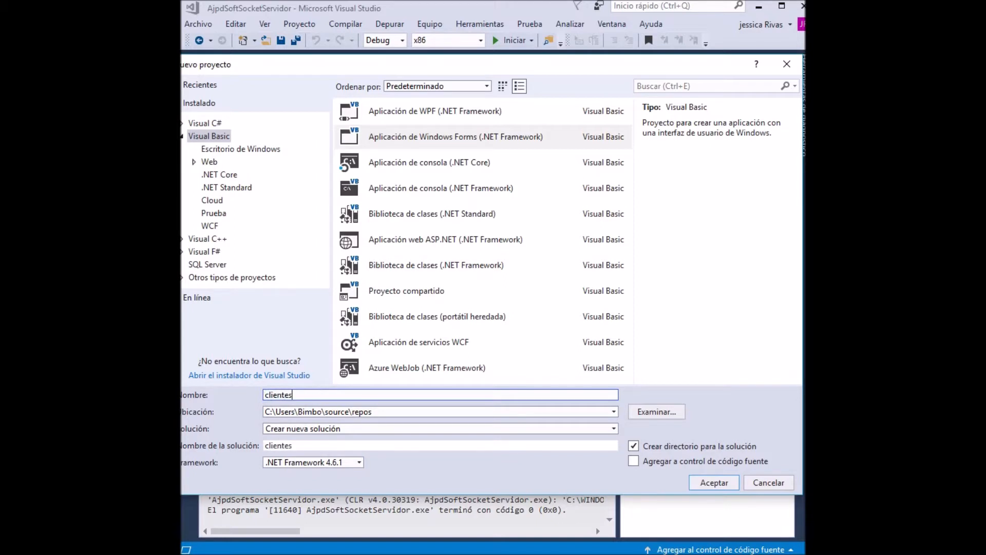
pyautogui.press('Backspace')
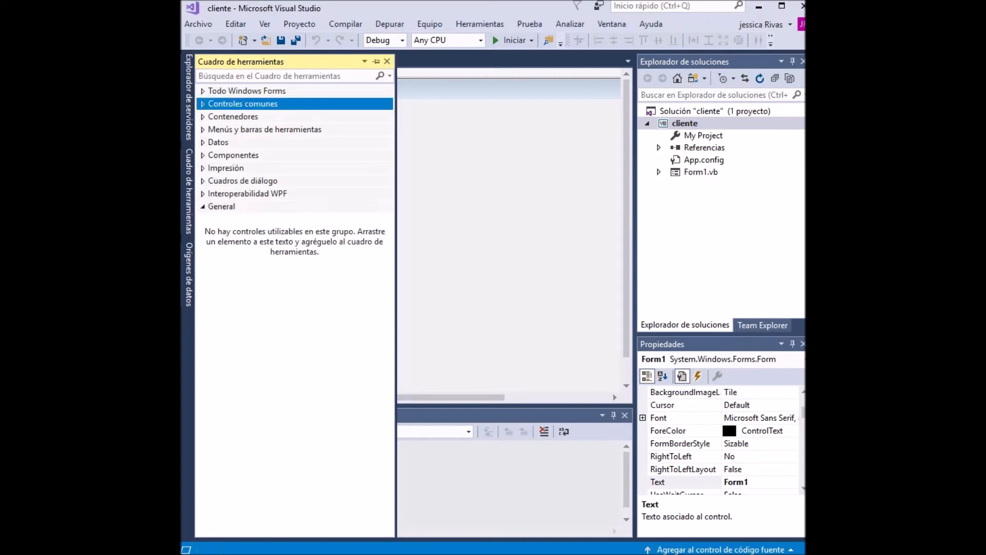
# Add a Button from Controles comunes to Form1 and caption it Conectar
pyautogui.click(243, 103)
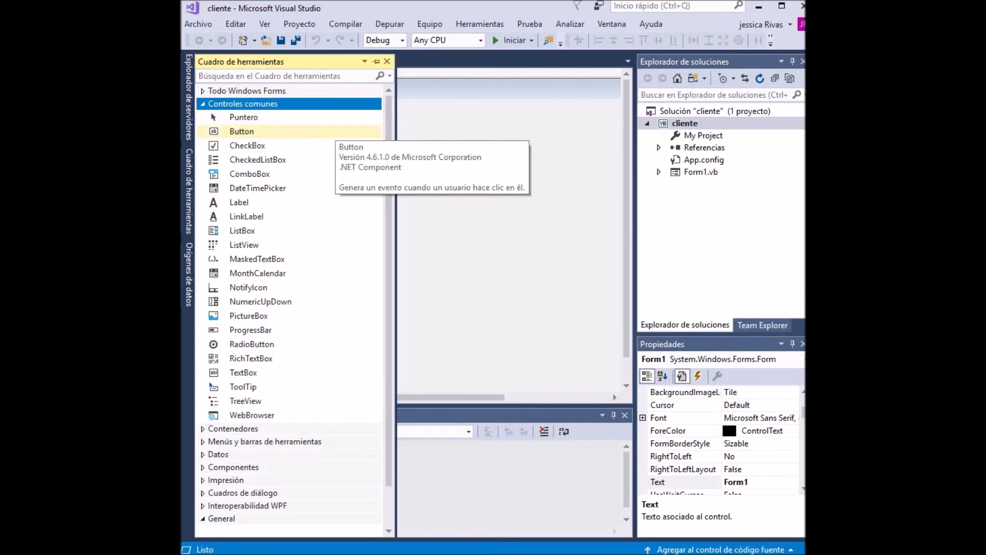
pyautogui.moveTo(239, 202)
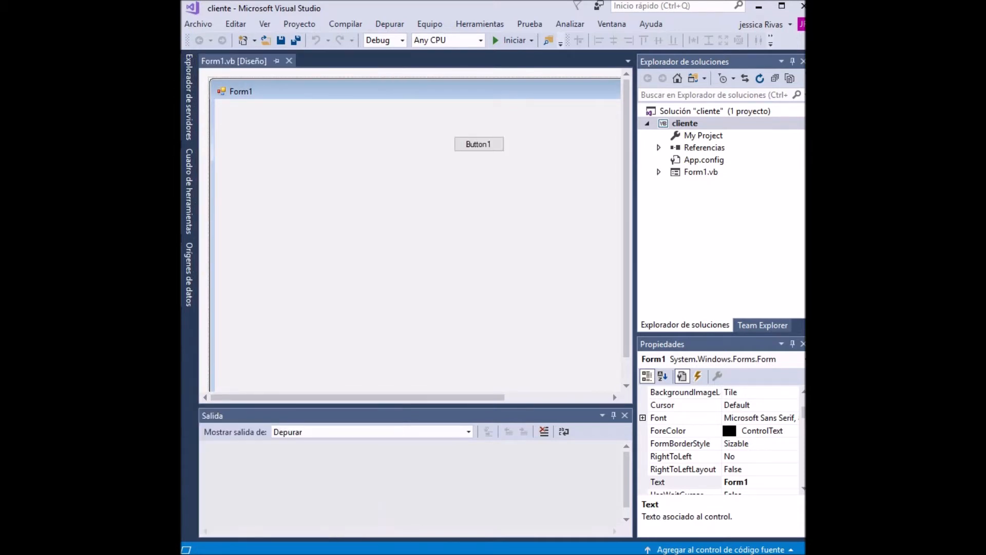
pyautogui.click(479, 144)
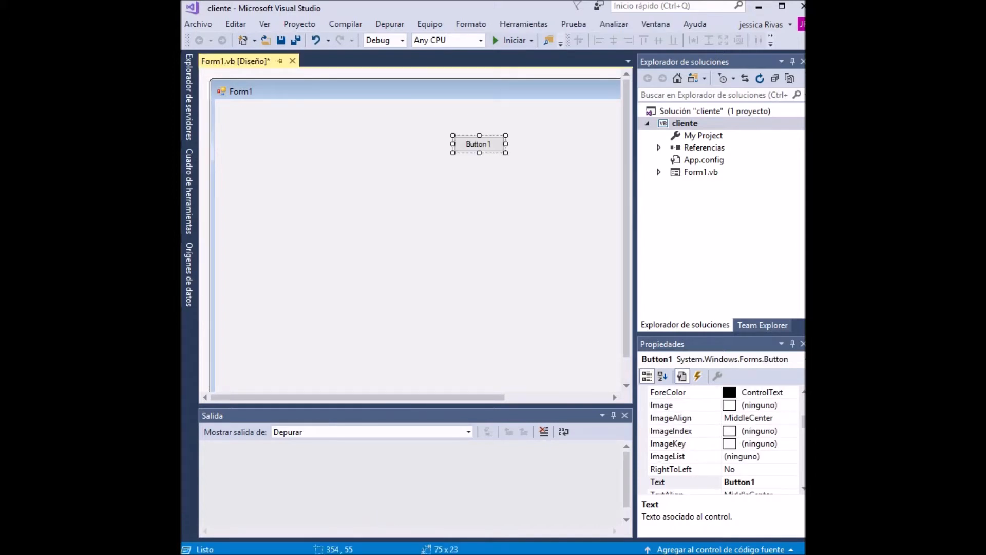
pyautogui.click(661, 376)
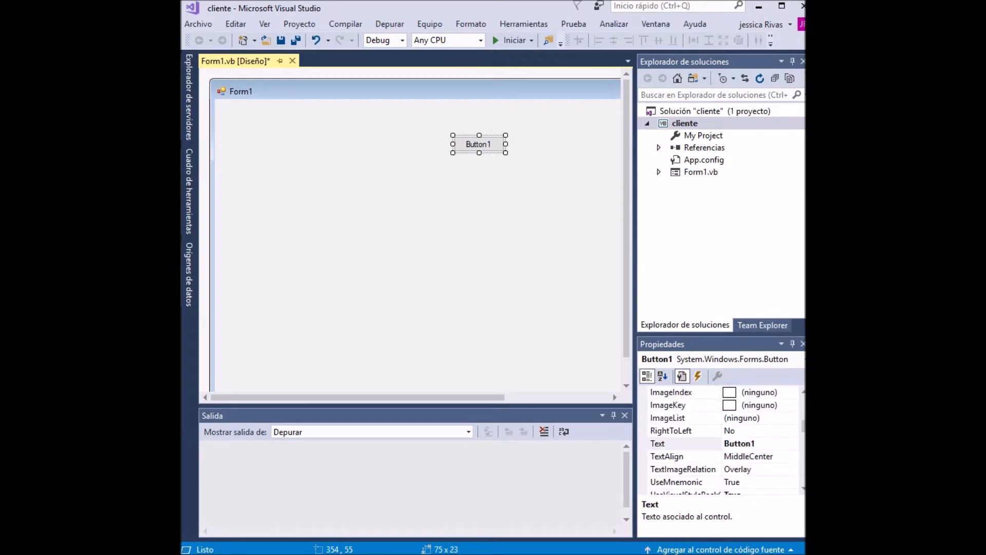
pyautogui.click(739, 443)
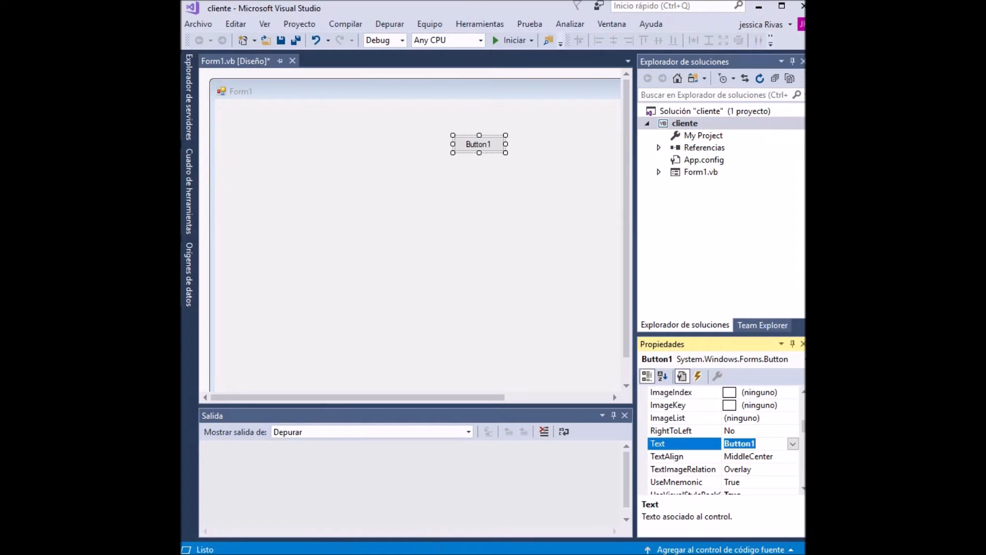
pyautogui.write('Con')
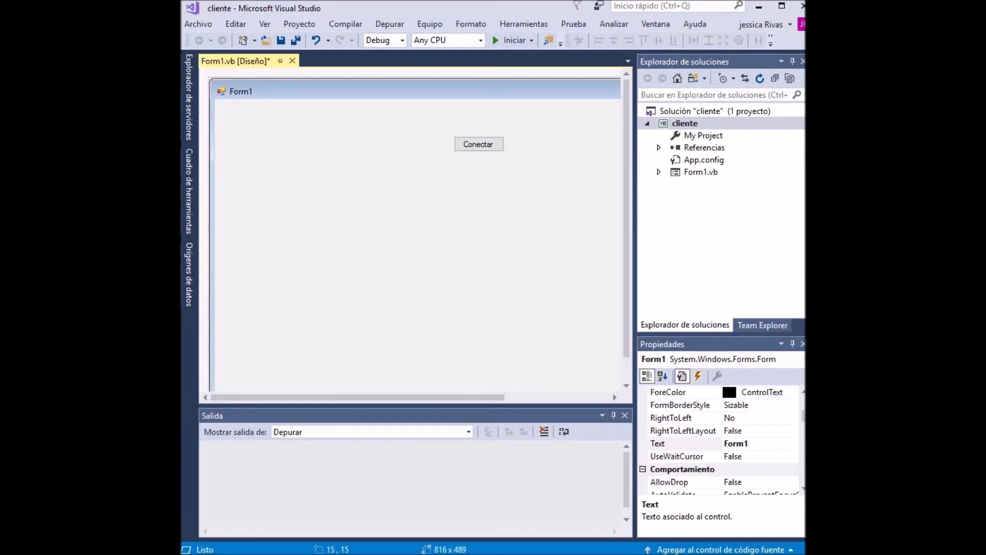
# Reposition the Conectar button and add a label captioned Mensaje on the form's left
pyautogui.moveTo(478, 144); pyautogui.dragTo(507, 123)
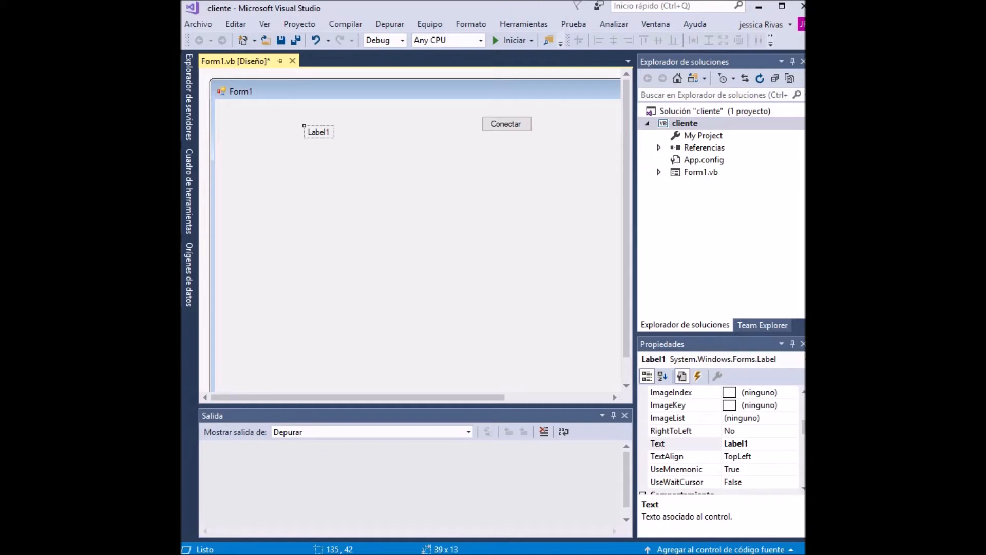
pyautogui.moveTo(318, 132); pyautogui.dragTo(269, 137)
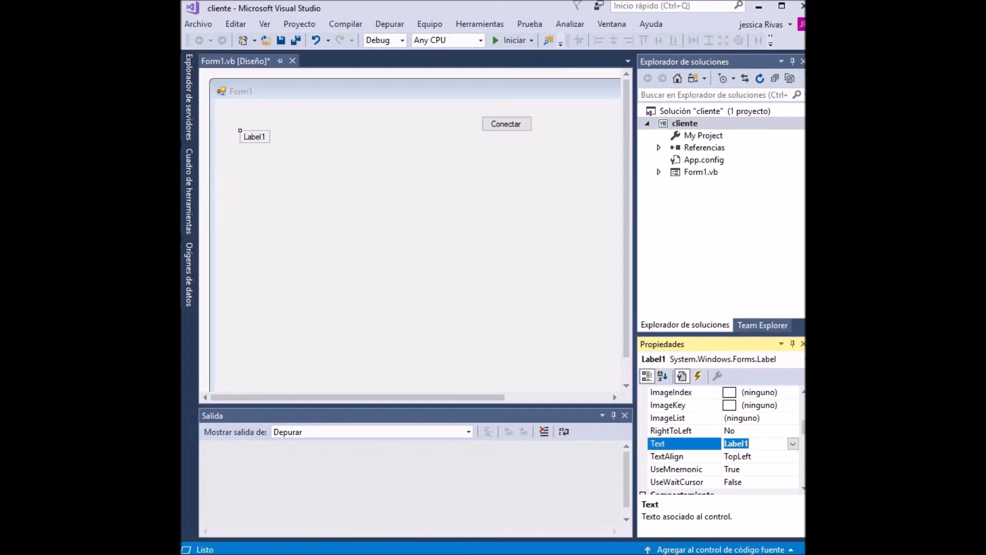
pyautogui.write('Mensaje')
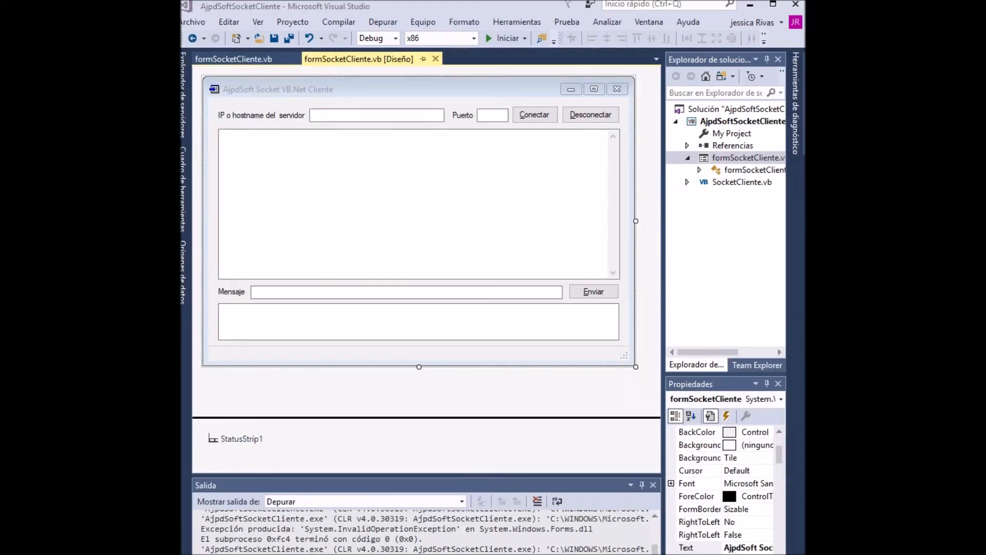
# Check the IP and Puerto boxes on the form, then bring up the SocketCliente.vb class code
pyautogui.click(376, 115)
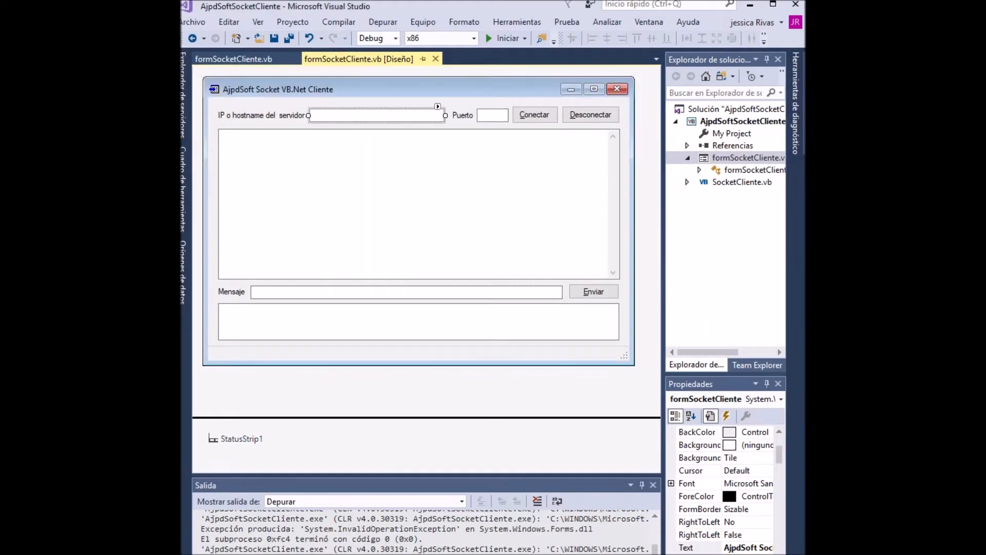
pyautogui.click(492, 115)
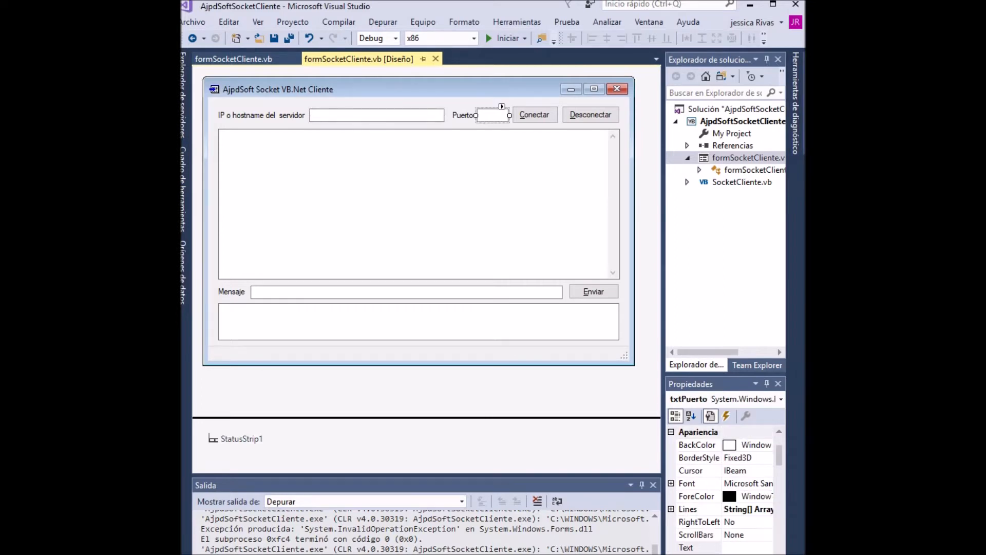
pyautogui.click(534, 114)
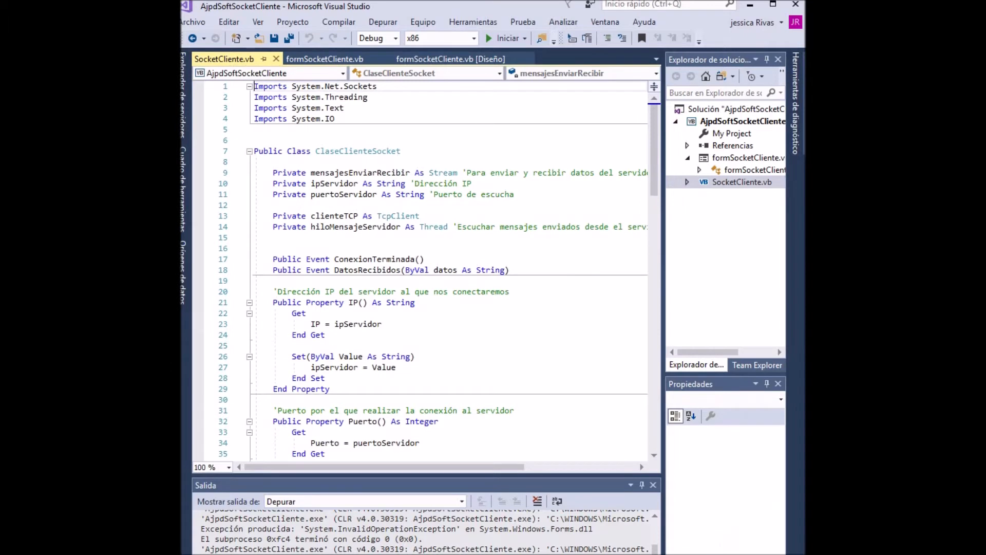
pyautogui.doubleClick(299, 151)
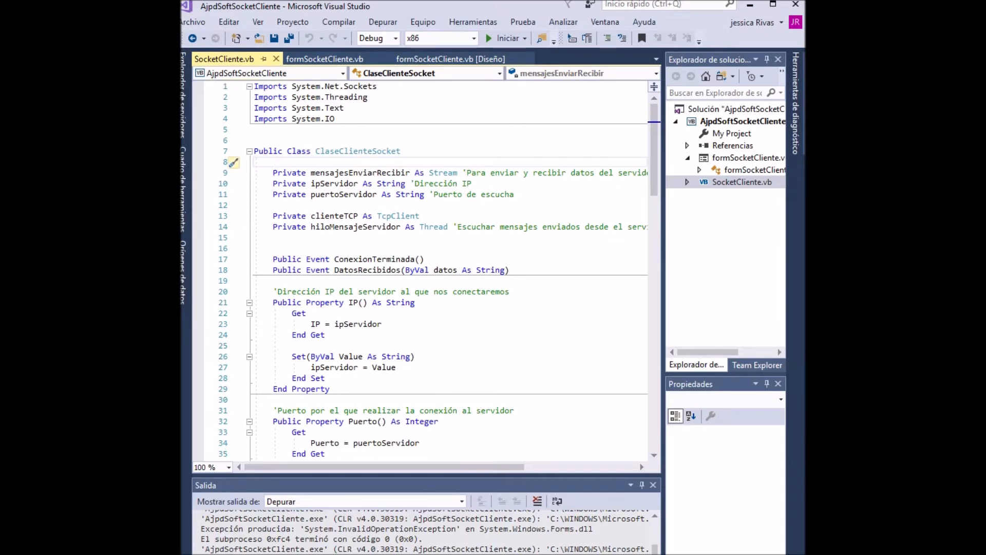
pyautogui.scroll(-3)
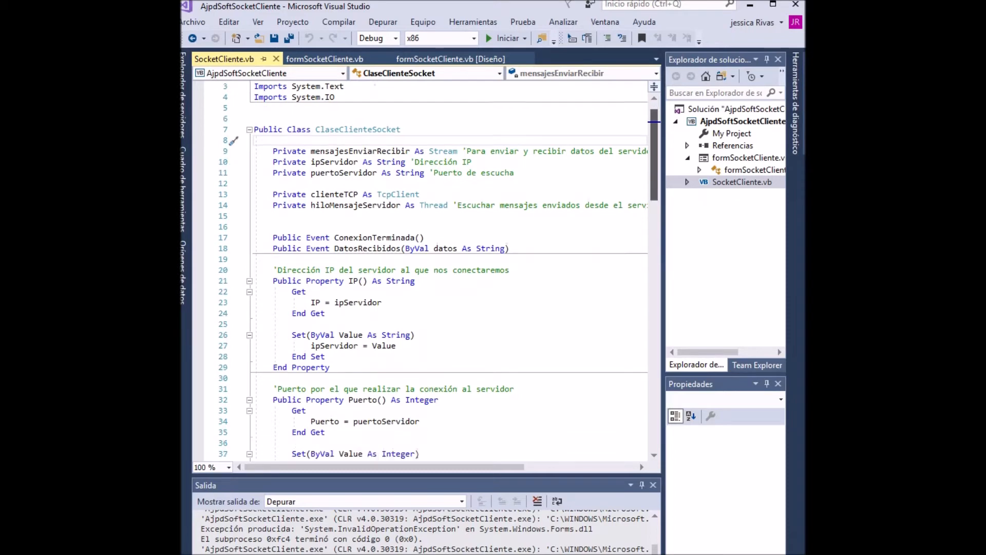
pyautogui.scroll(-3)
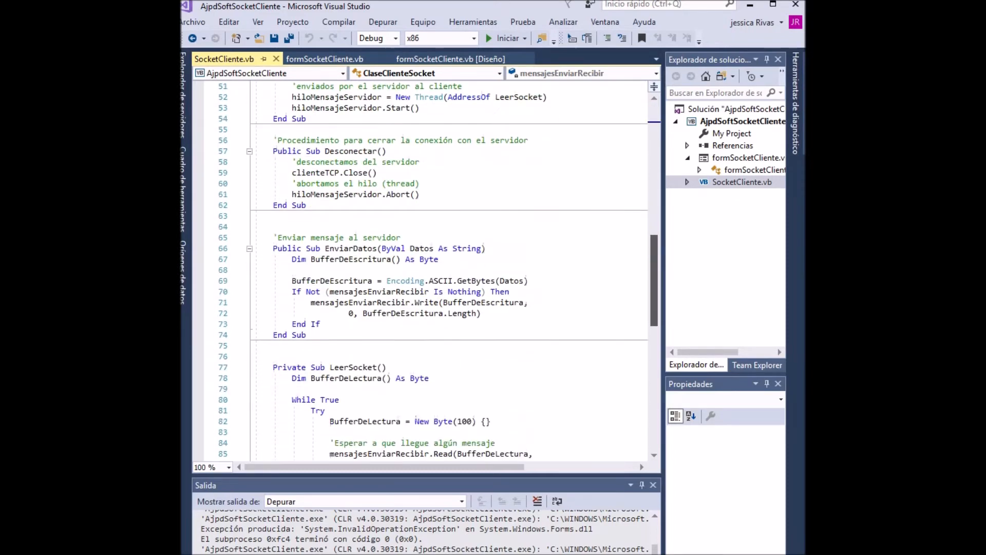
pyautogui.scroll(-3)
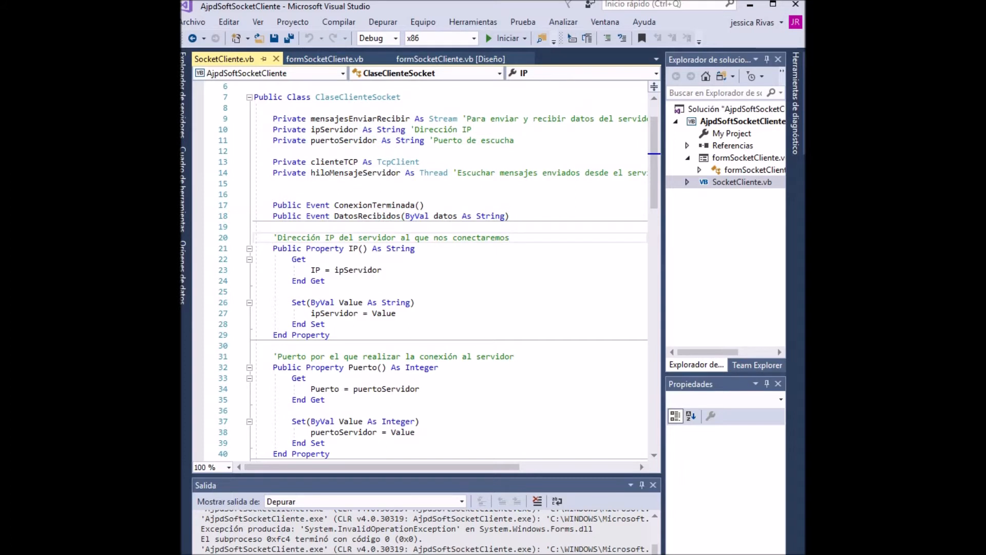
pyautogui.moveTo(273, 238); pyautogui.dragTo(330, 334)
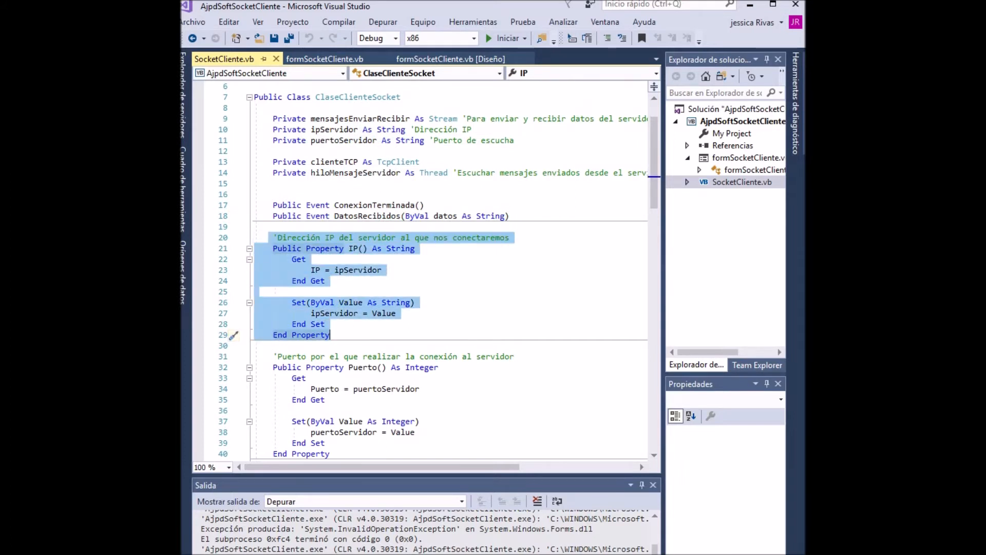
pyautogui.scroll(-3)
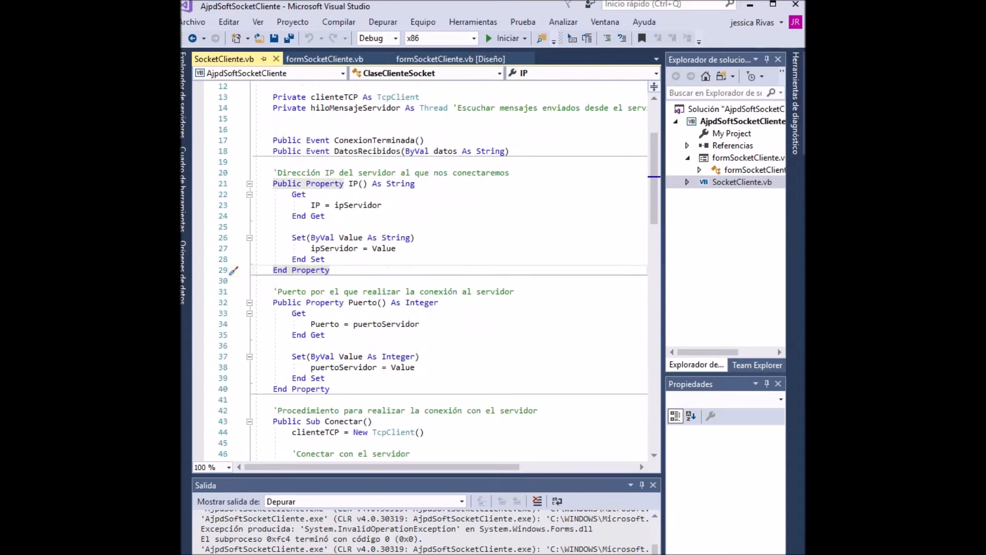
pyautogui.moveTo(273, 291); pyautogui.dragTo(331, 389)
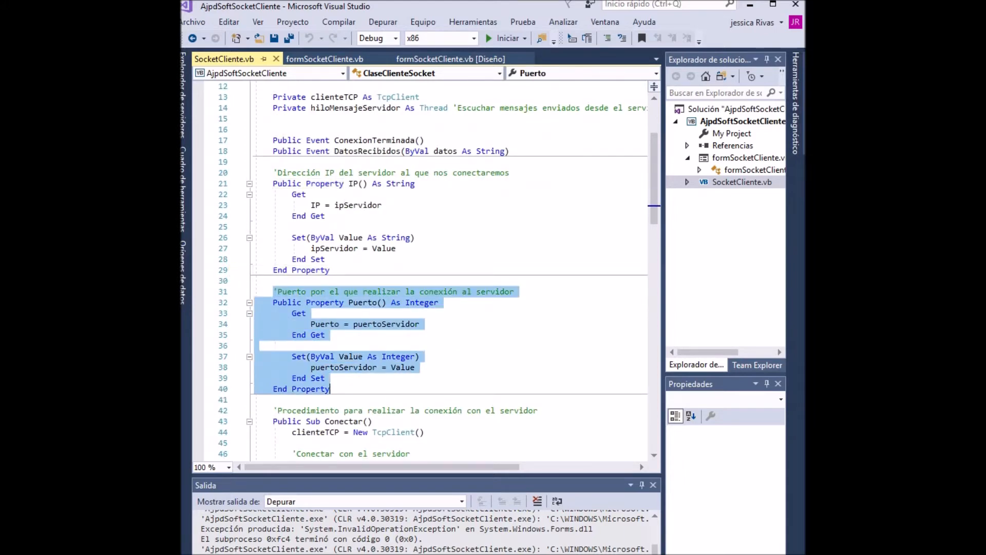
pyautogui.click(326, 334)
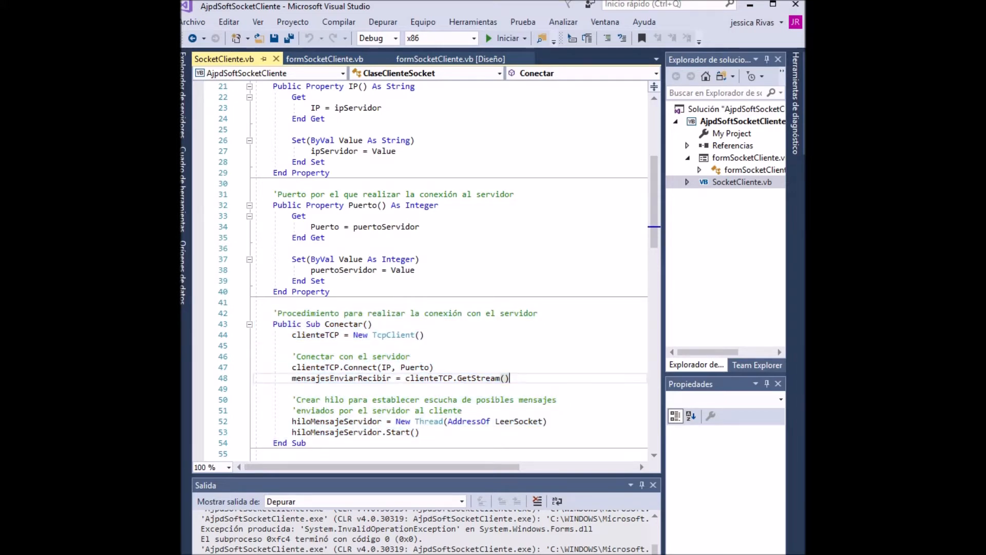
# Review the EnviarDatos and LeerSocket procedures, then switch to the formSocketCliente.vb code
pyautogui.scroll(-3)
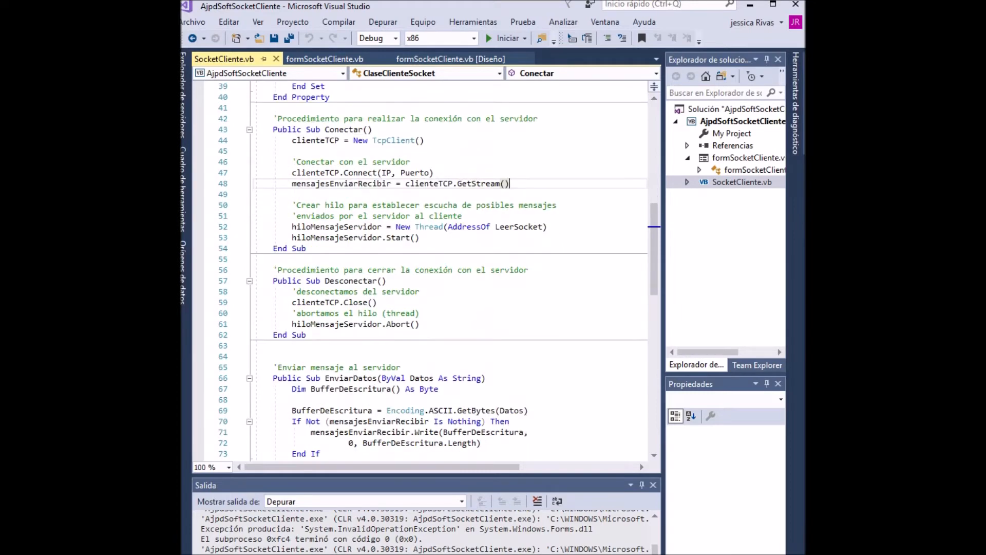
pyautogui.scroll(-3)
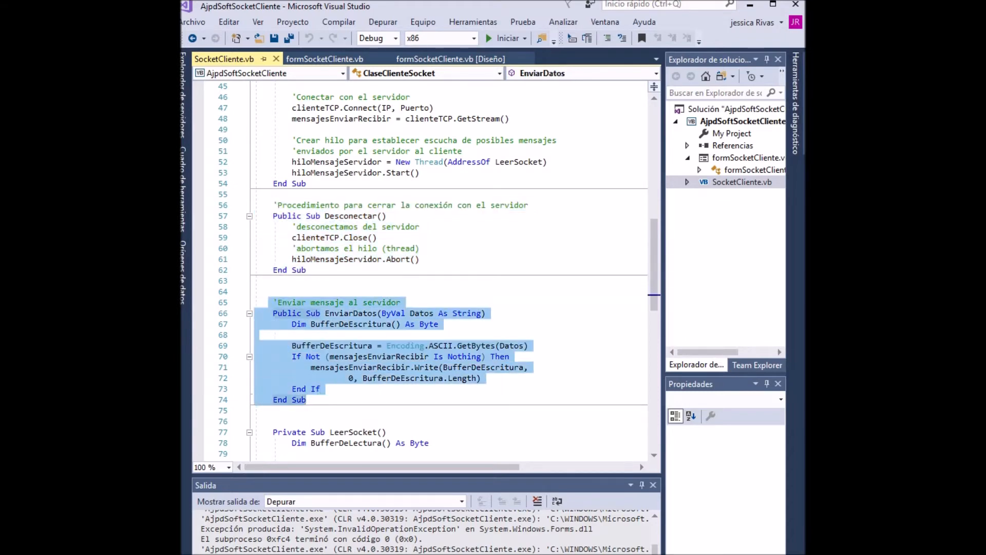
pyautogui.scroll(-3)
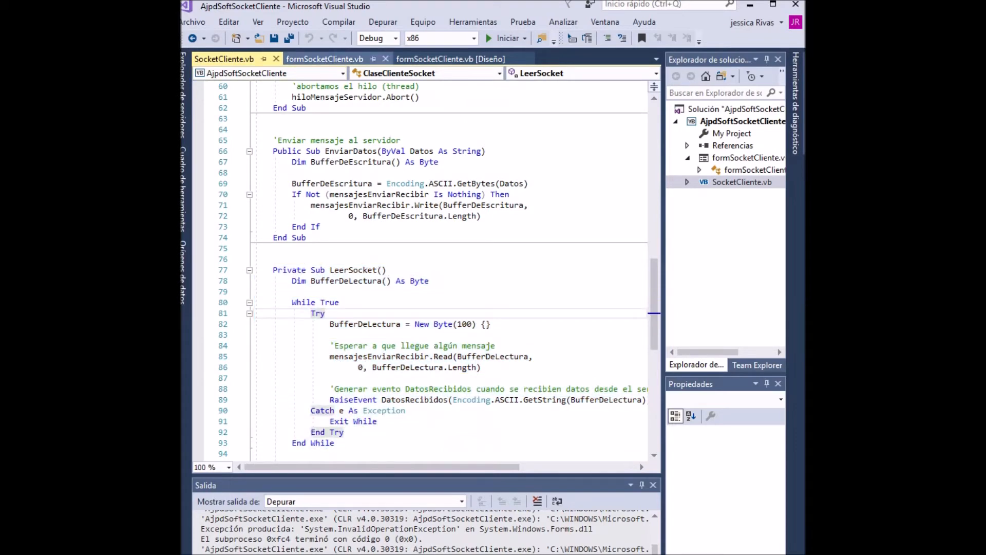
pyautogui.click(325, 59)
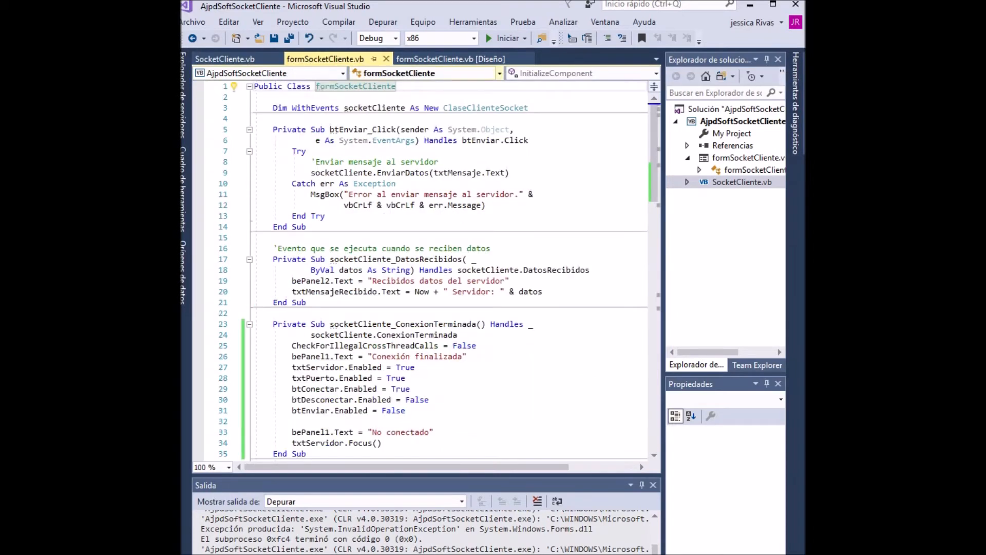
# Add End inside the formSocketCliente_FormClosed handler so closing the window terminates the program
pyautogui.click(450, 58)
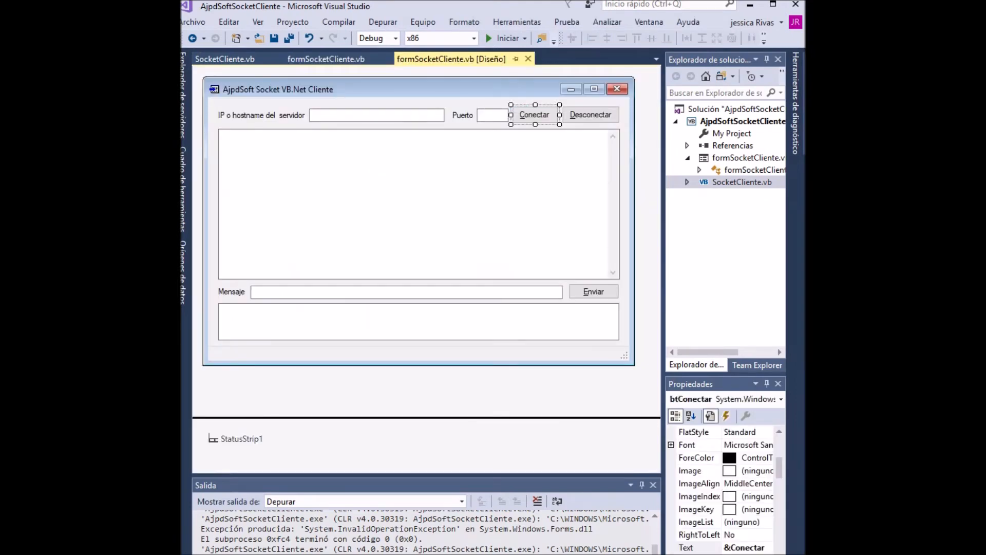
pyautogui.click(418, 204)
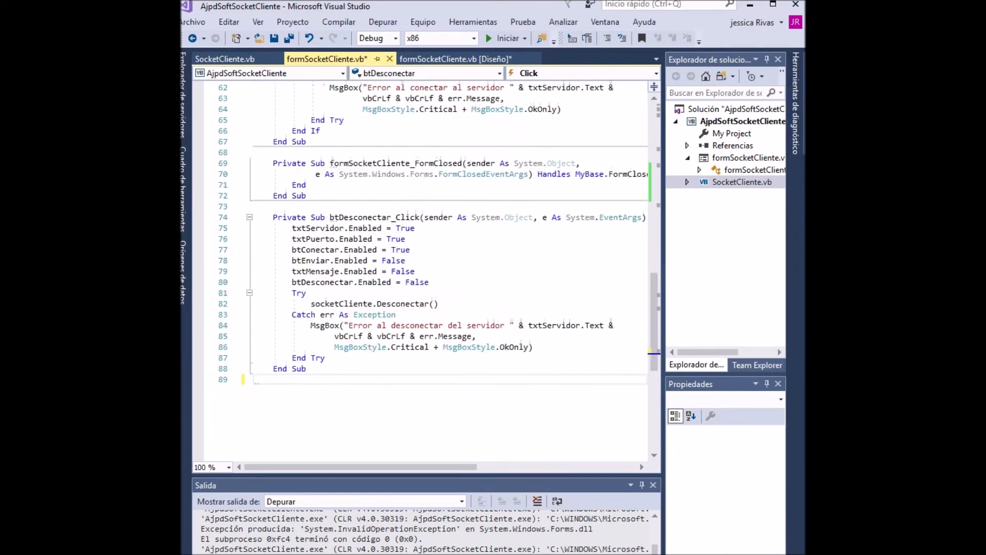
pyautogui.scroll(-3)
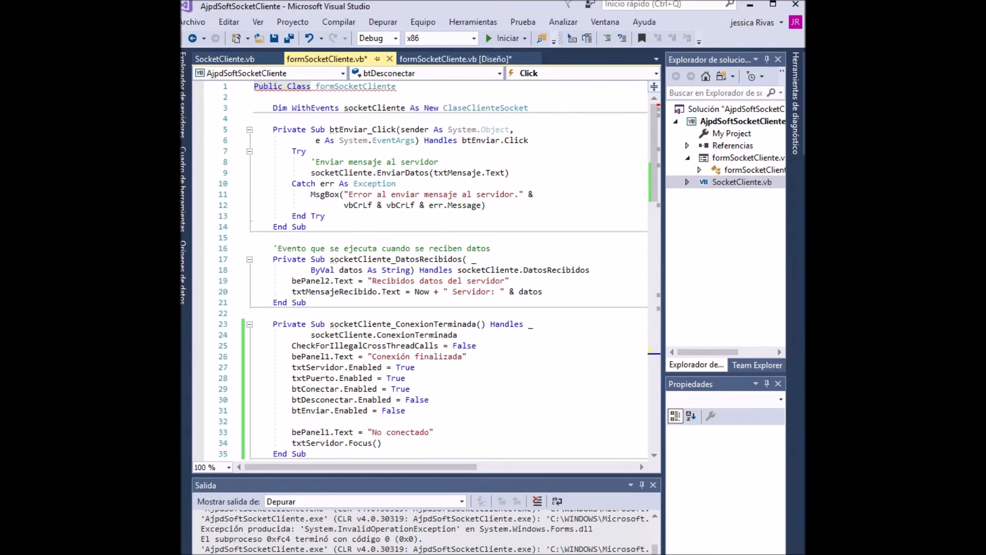
pyautogui.scroll(-3)
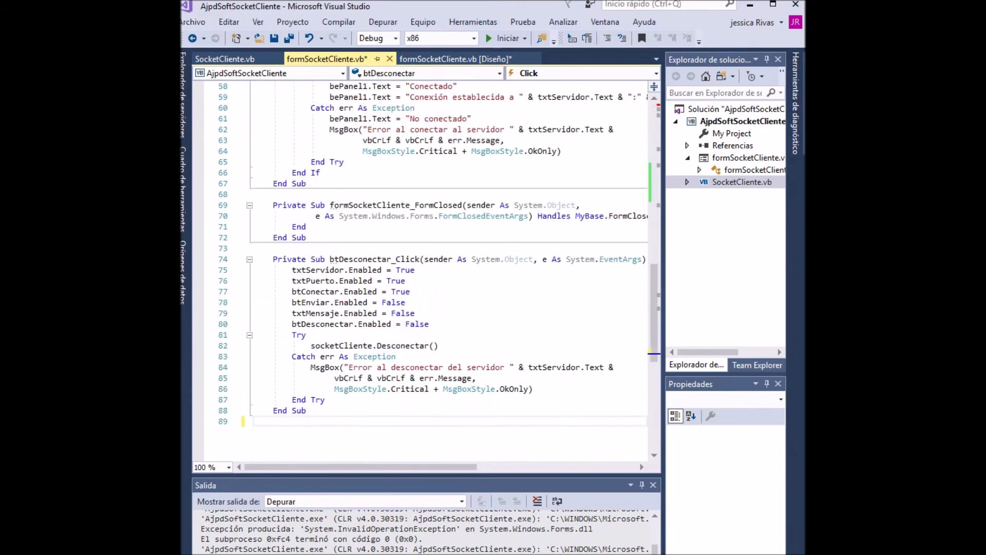
pyautogui.click(252, 421)
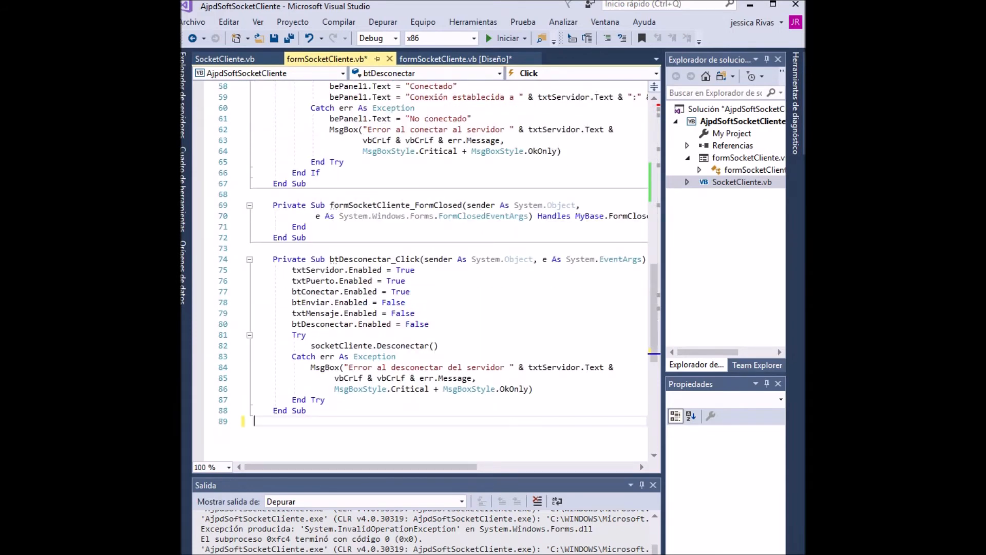
pyautogui.write('End')
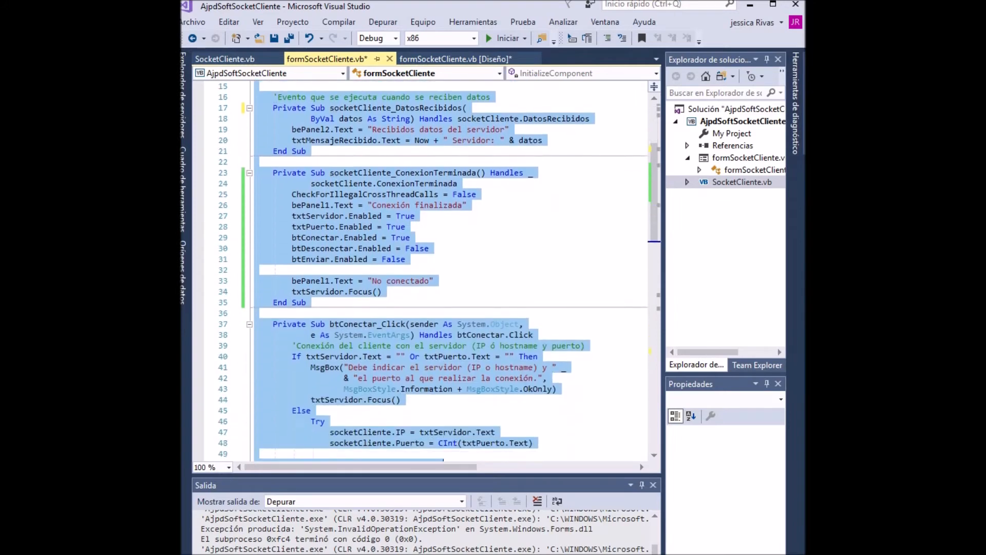
pyautogui.scroll(-3)
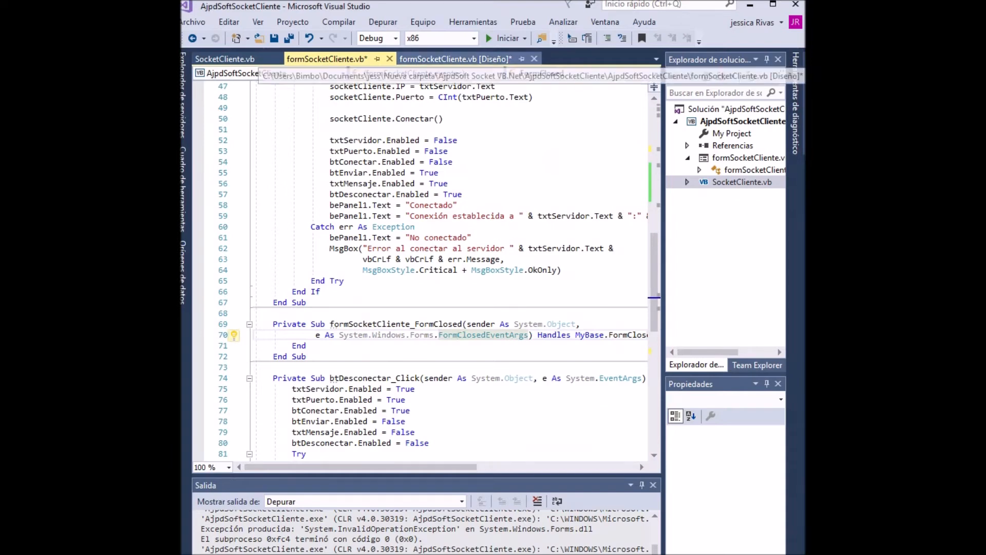
# Inspect the client form's design and properties, then return to the SocketCliente.vb class code
pyautogui.click(224, 59)
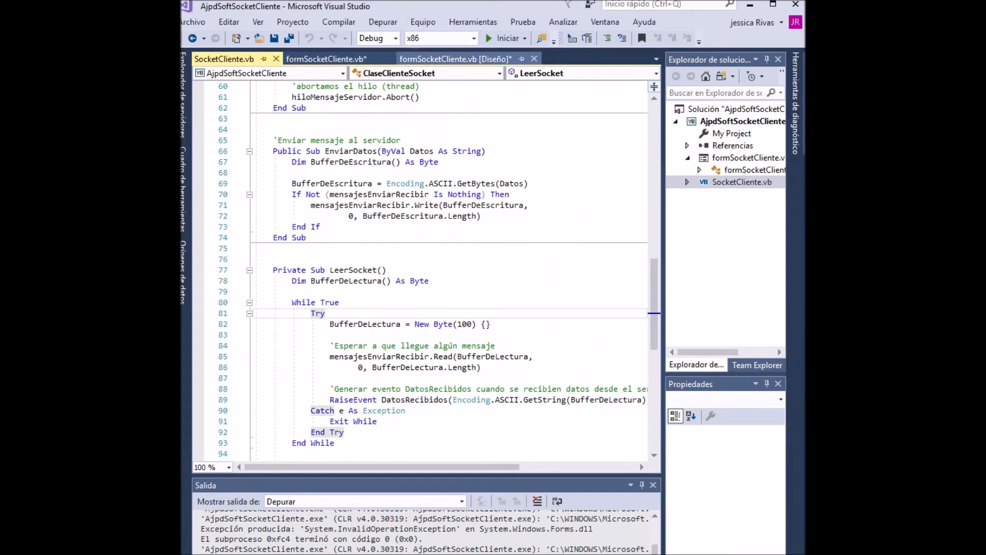
pyautogui.click(454, 59)
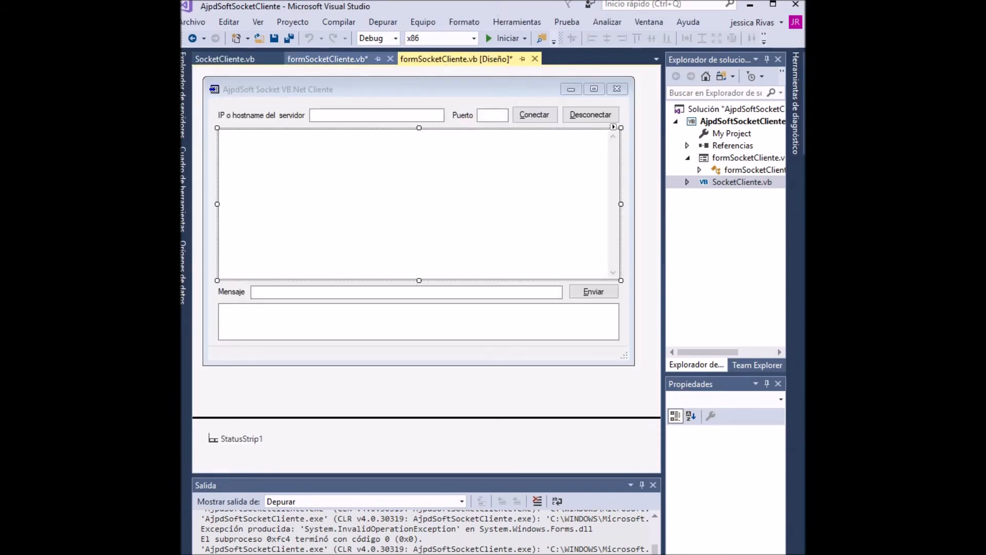
pyautogui.click(418, 204)
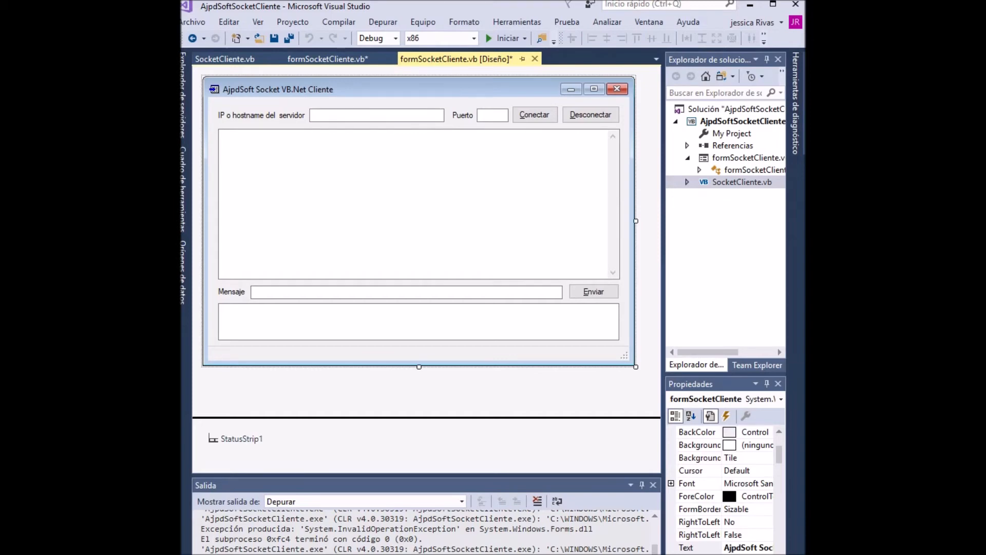
pyautogui.click(225, 59)
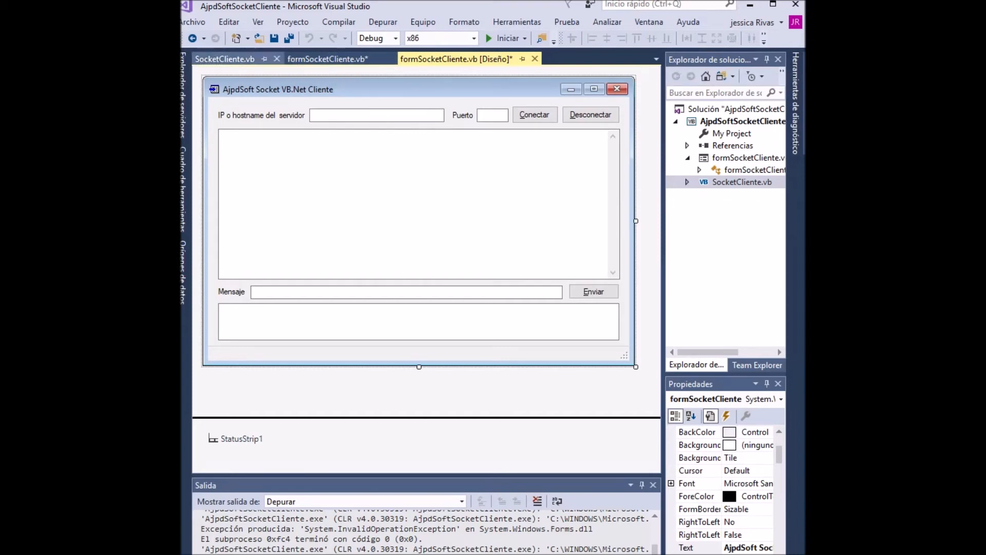
pyautogui.click(224, 58)
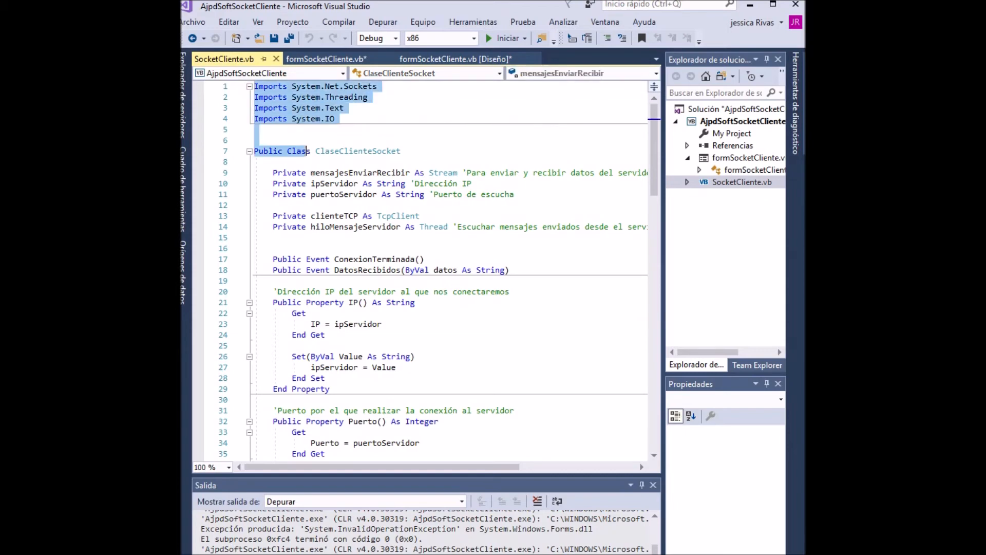
# Read SocketCliente.vb down to End Class, then go back to the formSocketCliente.vb code
pyautogui.scroll(-3)
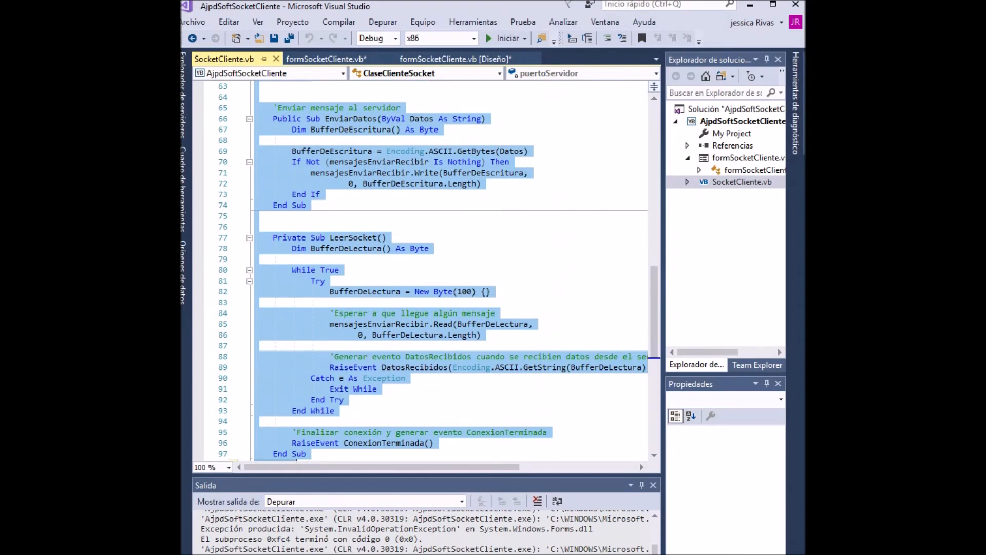
pyautogui.scroll(-3)
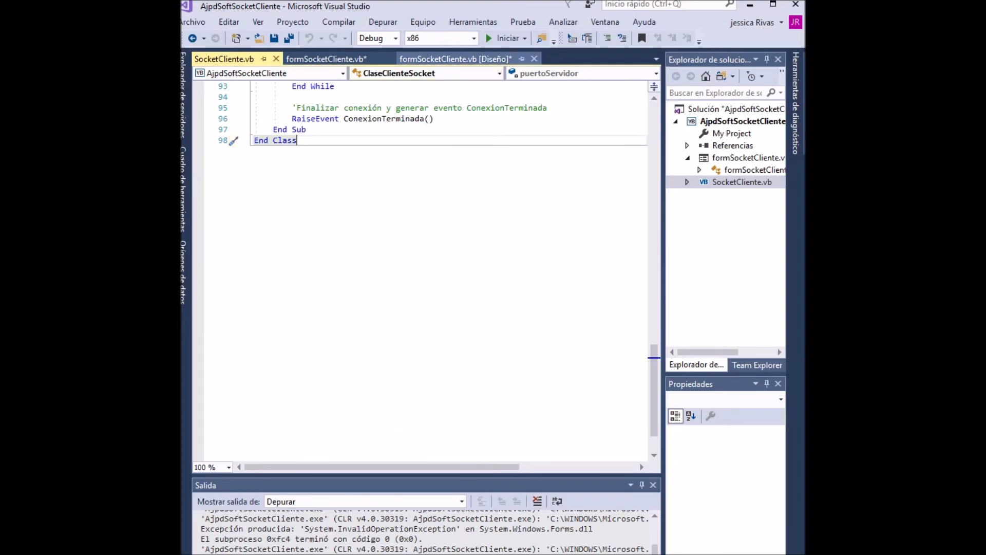
pyautogui.click(454, 59)
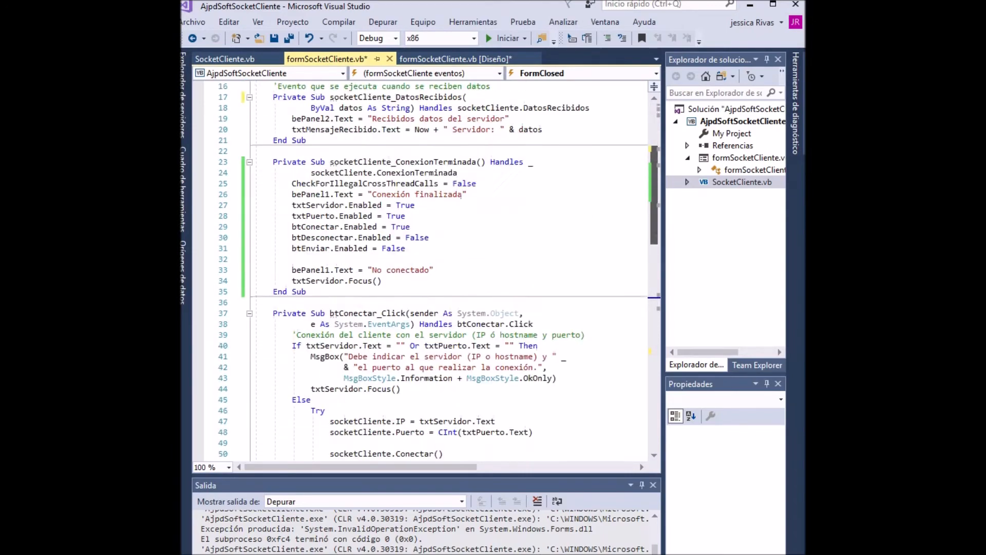
# Scroll the form code to the connect handler's error branch and the FormClosed and disconnect handlers
pyautogui.scroll(-3)
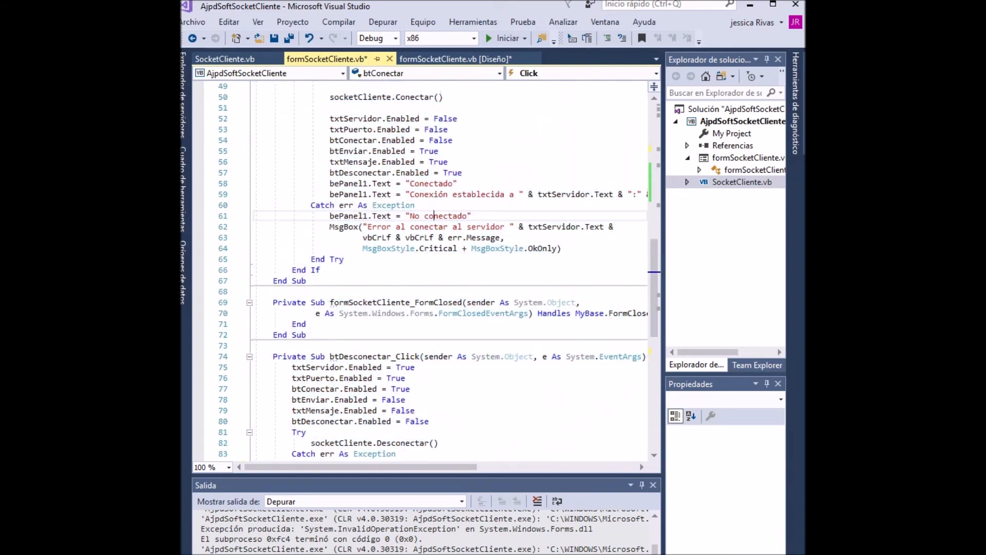
pyautogui.moveTo(507, 37)
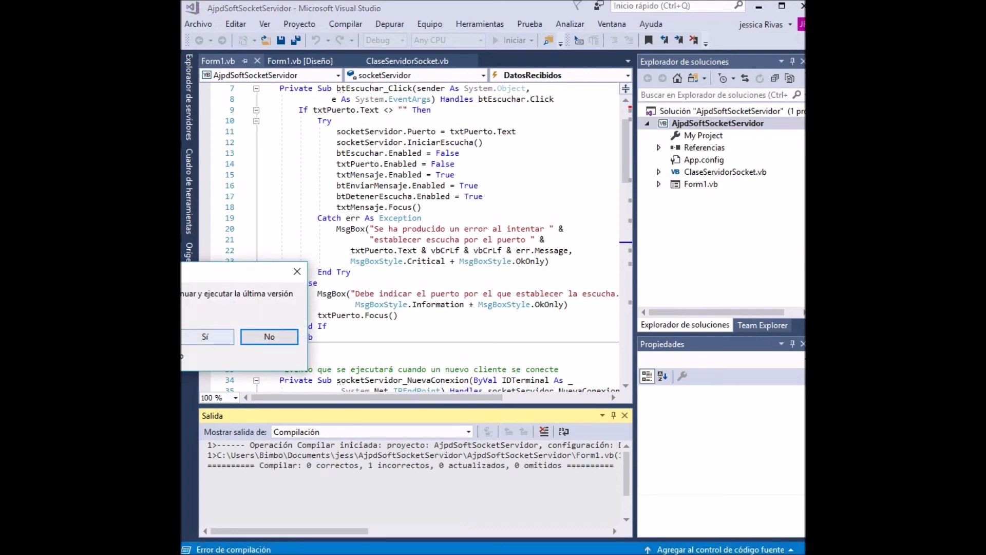
# Run the server from the last successful build and launch the client app beside it
pyautogui.click(269, 336)
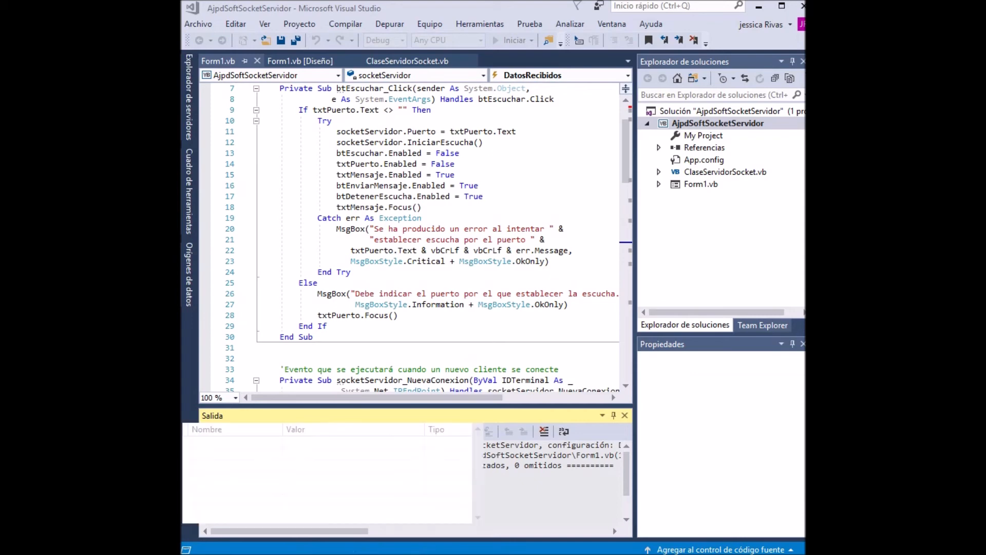
pyautogui.click(513, 39)
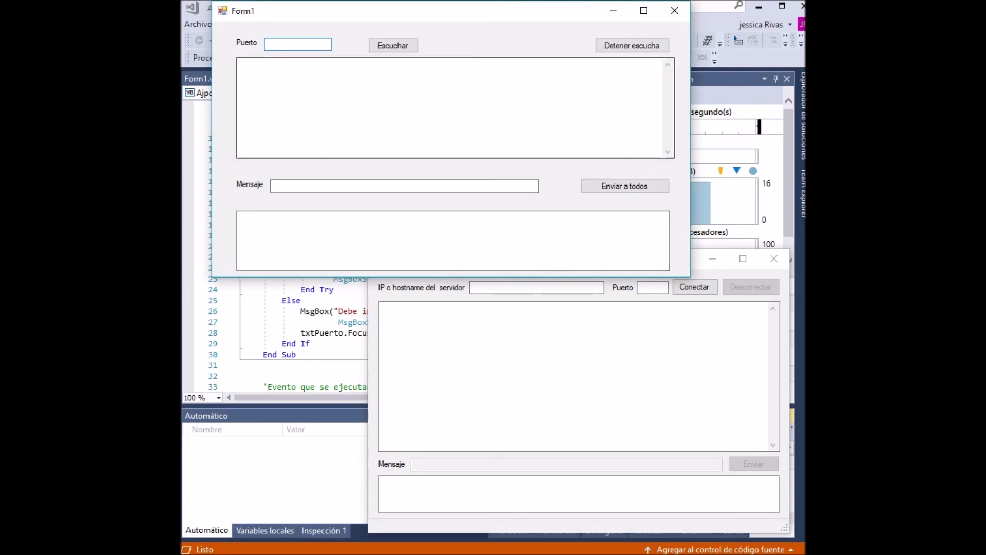
# Listen on port 1010, connect the client to 127.0.0.1:1010, and begin typing 'hola como'
pyautogui.write('1010')
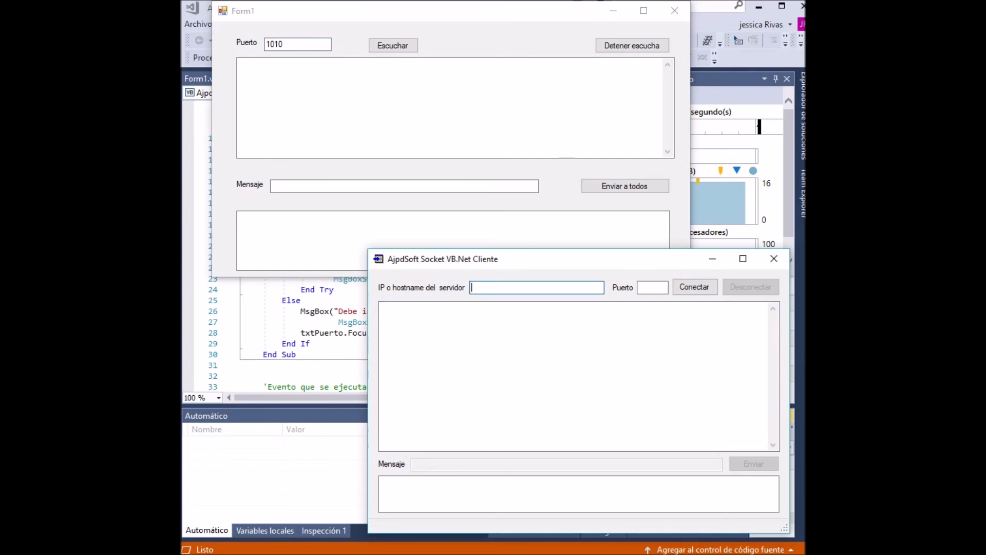
pyautogui.write('127.0.0.')
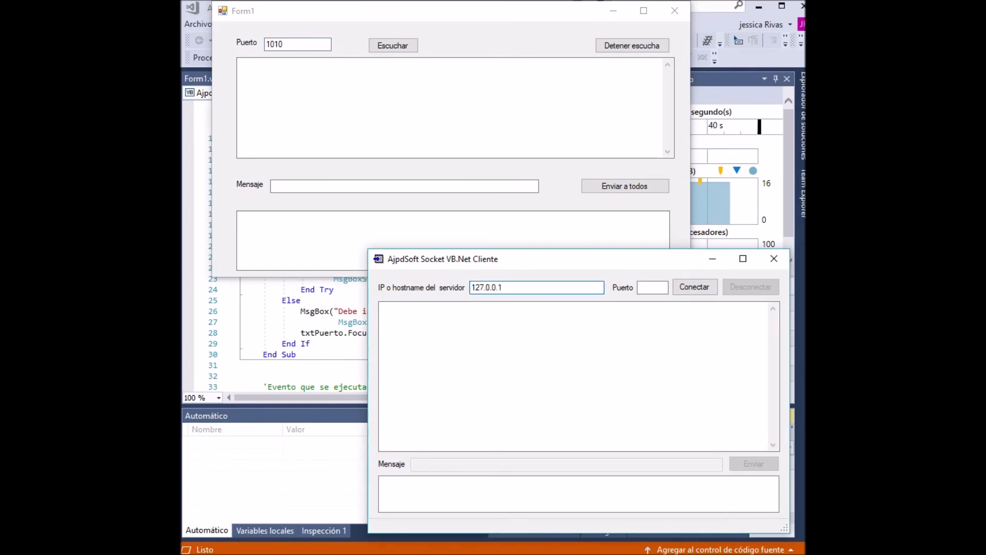
pyautogui.write('1010')
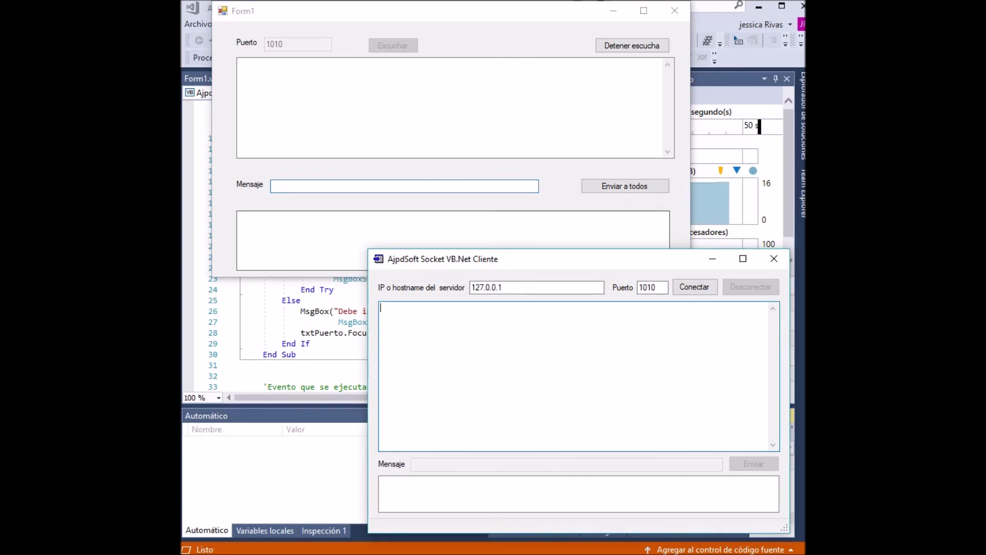
pyautogui.click(694, 286)
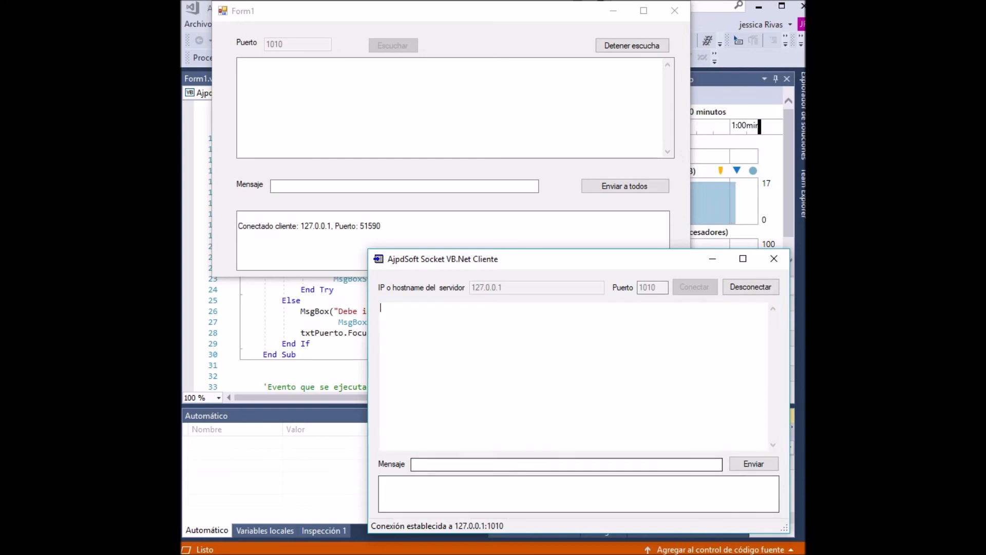
pyautogui.write('hola como')
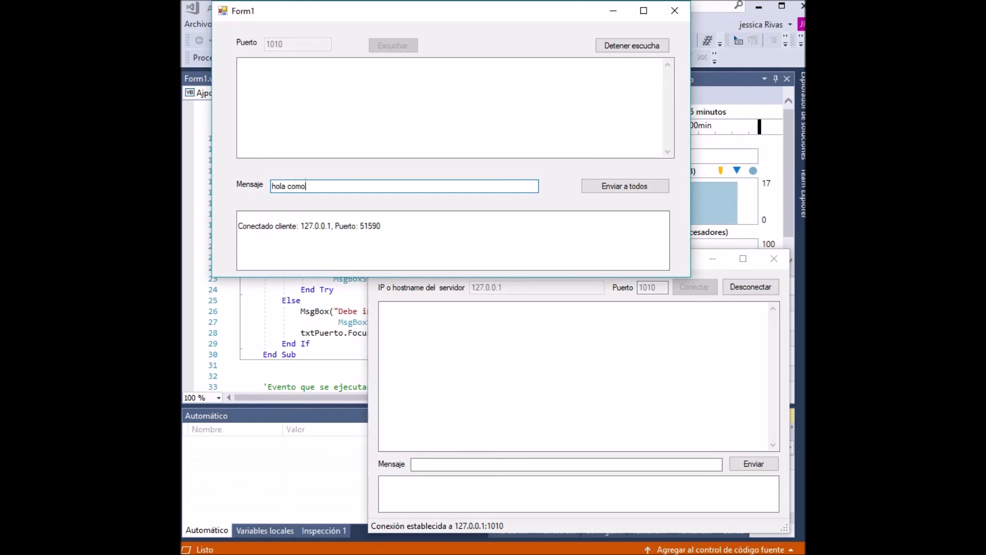
# Finish 'hola como estas?', reconnect the client and broadcast it with Enviar a todos
pyautogui.write('estas?')
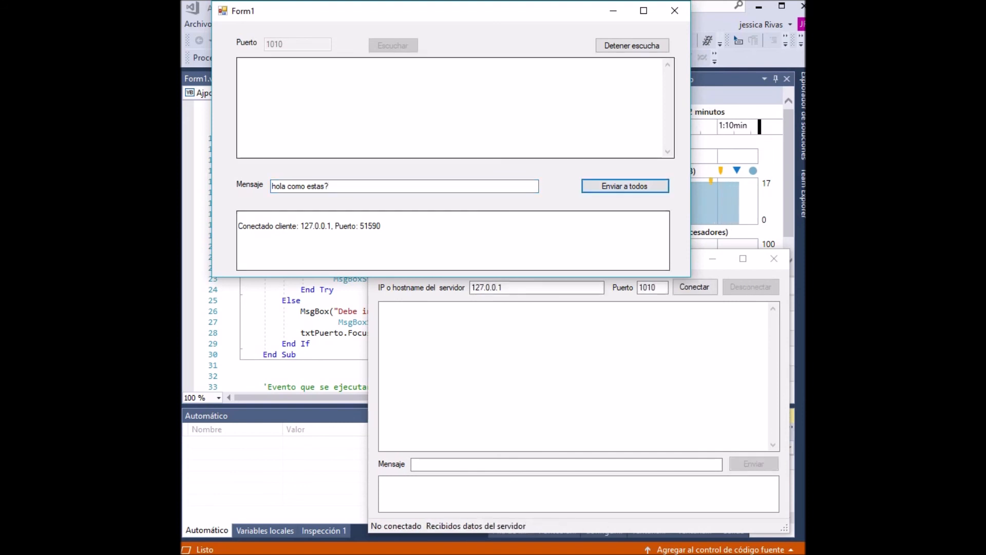
pyautogui.click(694, 287)
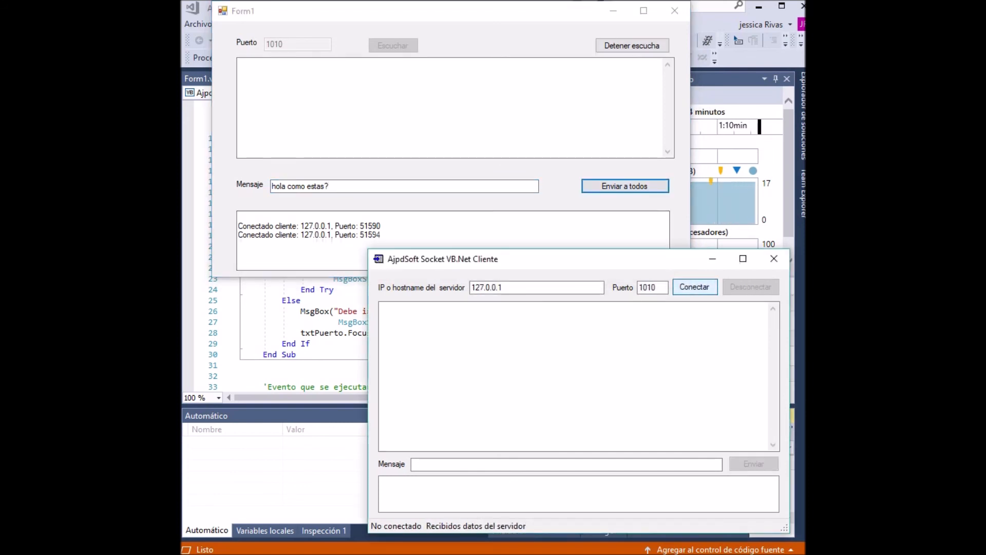
pyautogui.click(694, 286)
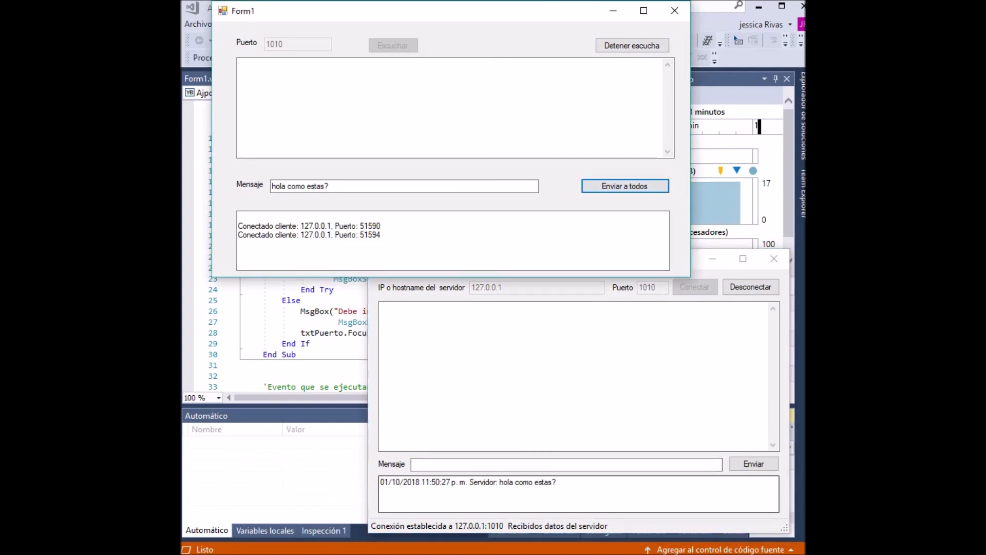
# Send 'hola muy bien, gracias, y tu ?' from the client to the server
pyautogui.write('muy b')
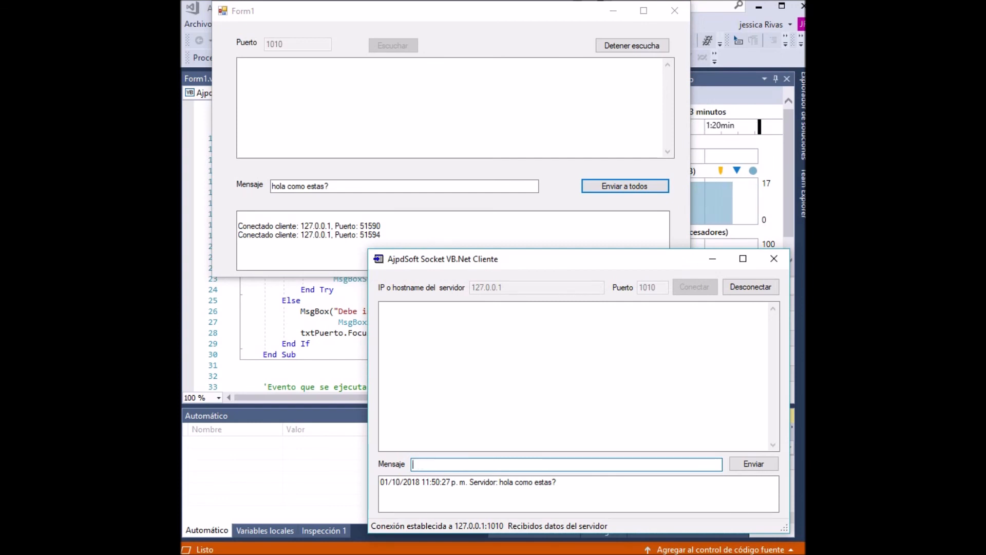
pyautogui.write('hola muy bien')
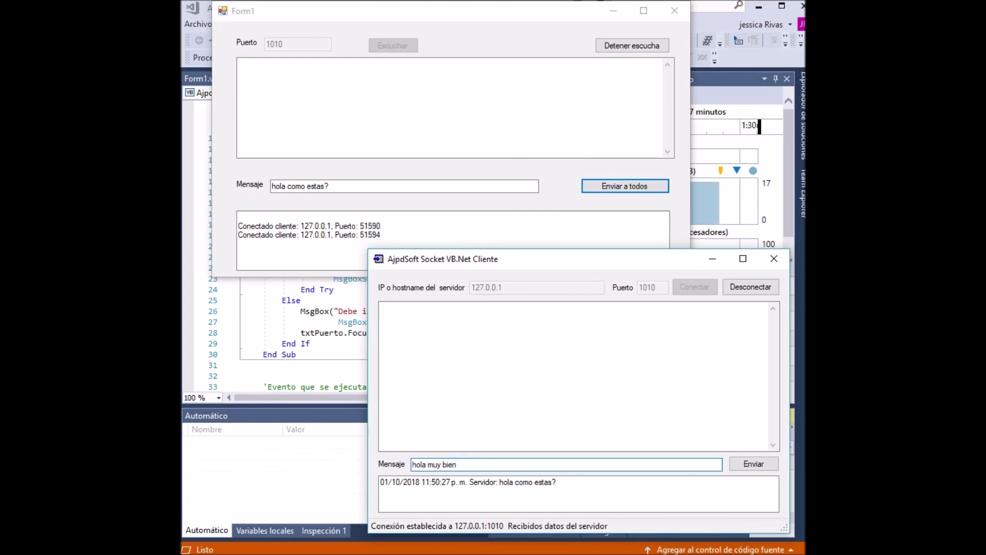
pyautogui.write(', gracia')
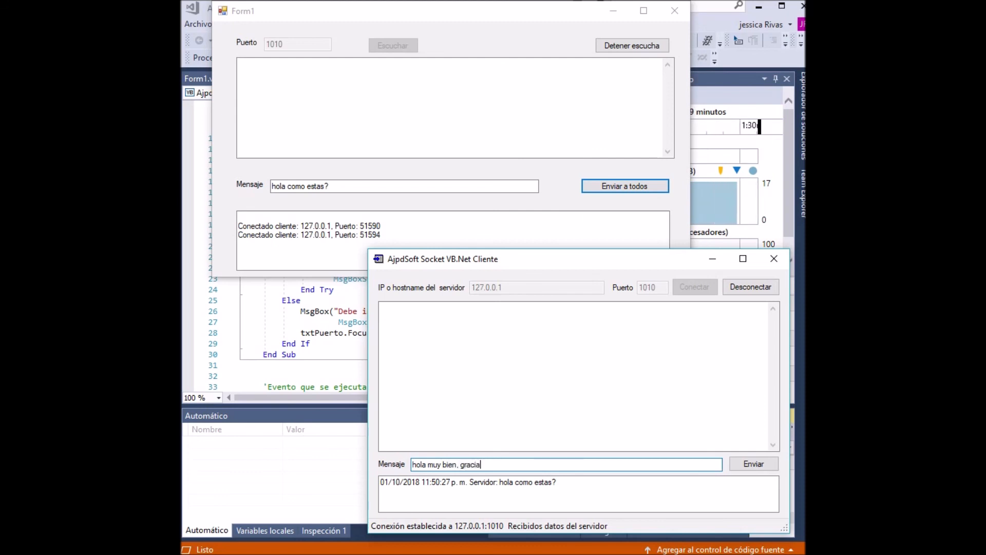
pyautogui.write('s, y tu ?')
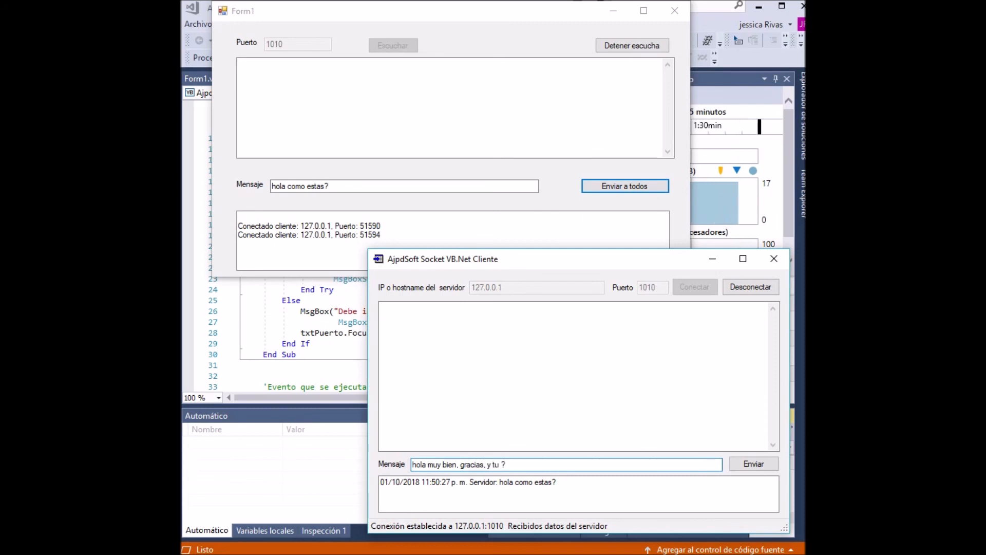
pyautogui.click(753, 464)
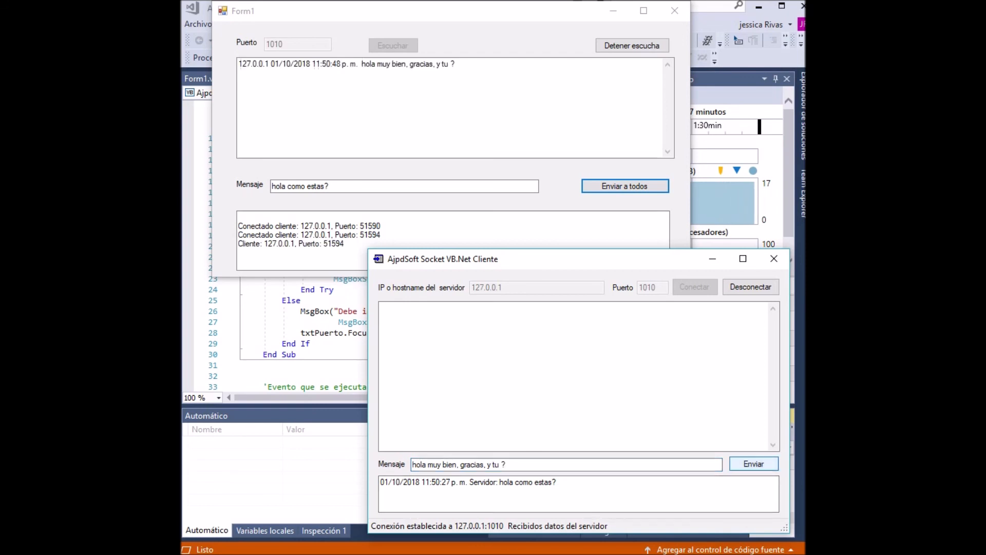